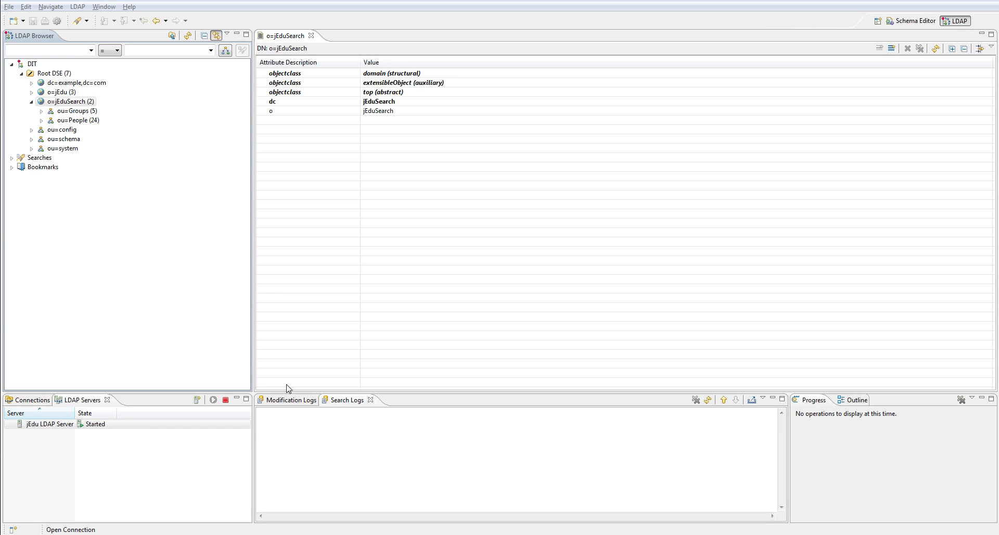
mouse_move(161, 275)
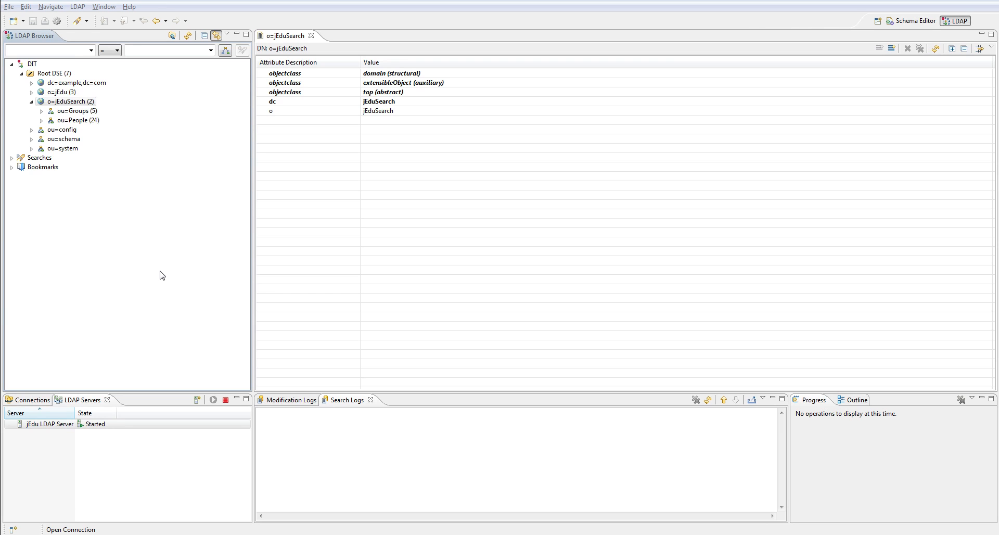
Inspect the ou=People and o=jEduSearch entries, then examine the SearchResult and Binding classes.
left_click(75, 110)
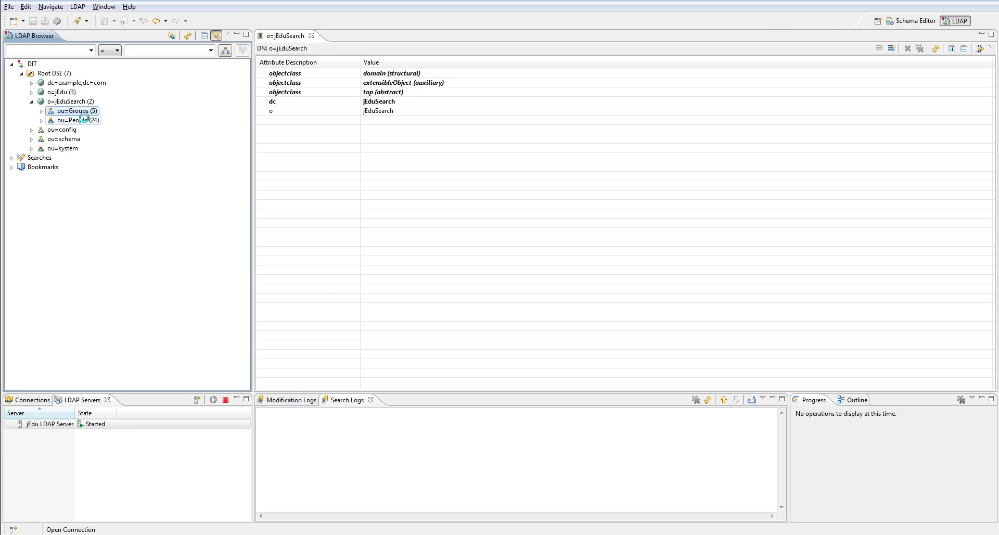
left_click(77, 120)
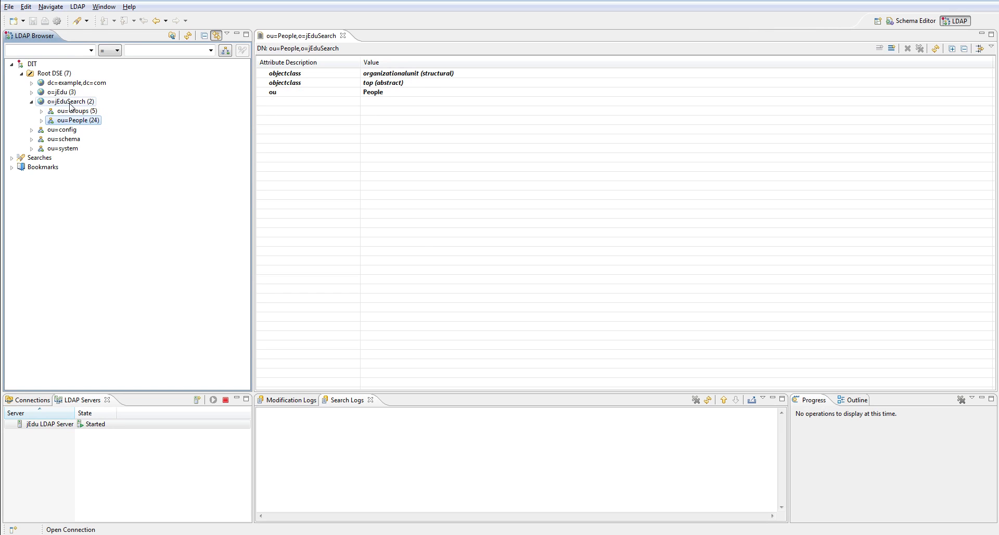
left_click(71, 102)
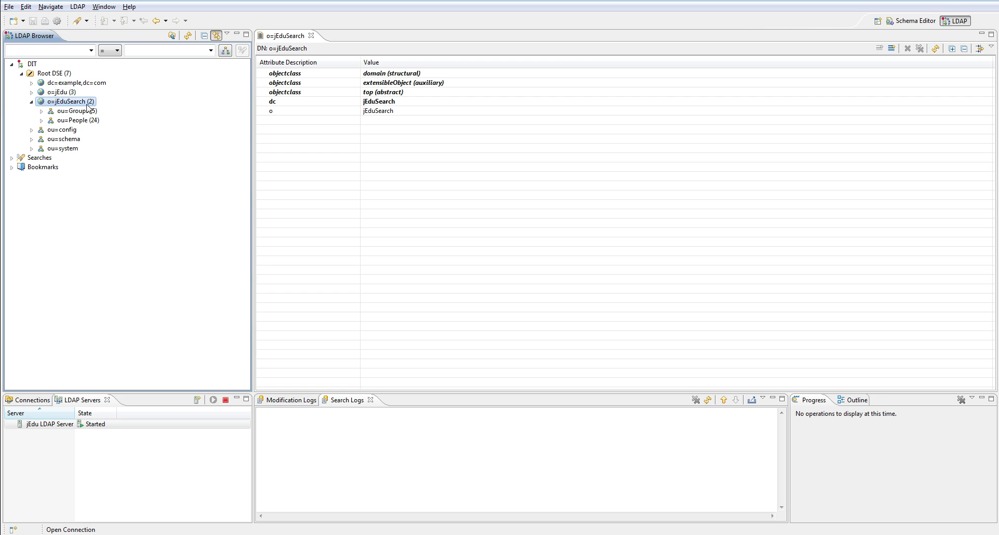
right_click(70, 101)
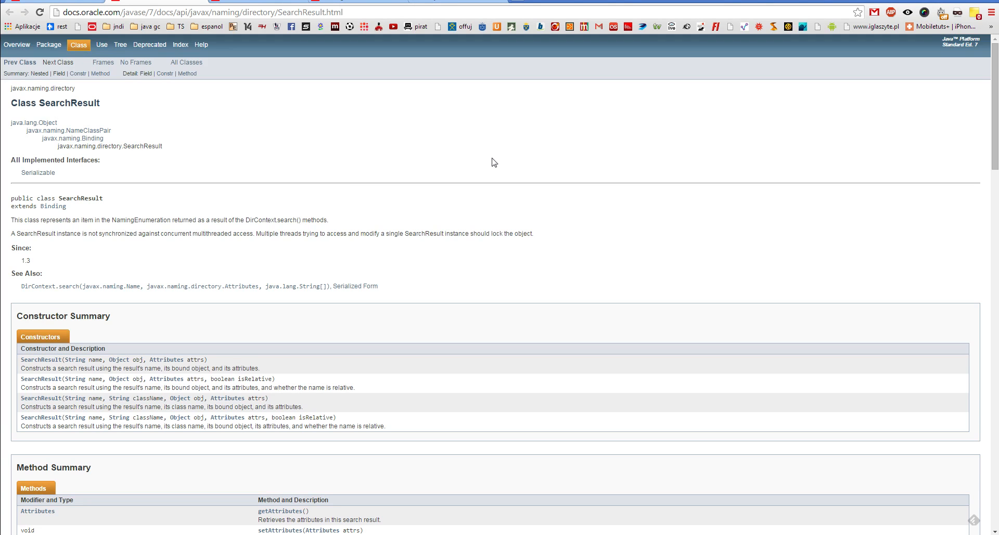
scroll("down", 3)
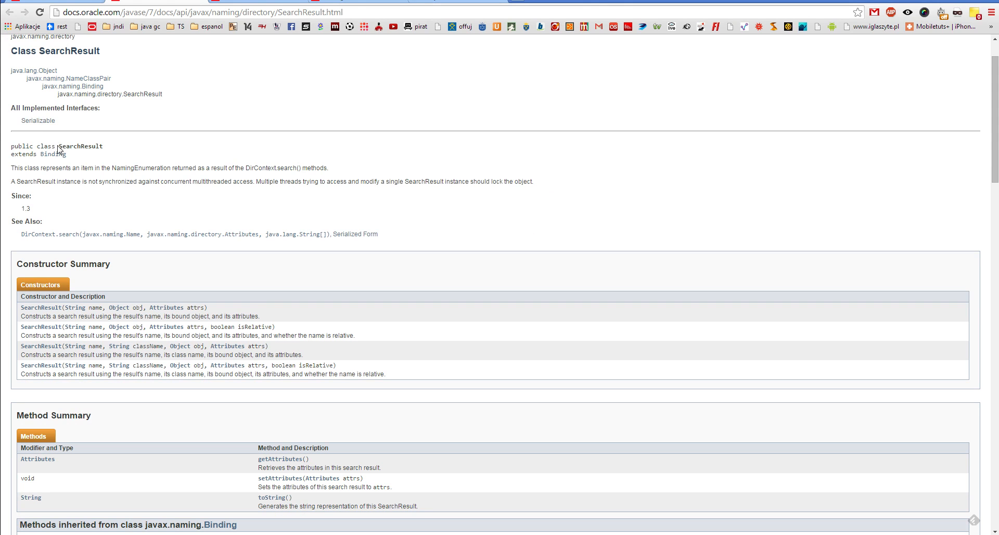
double_click(76, 146)
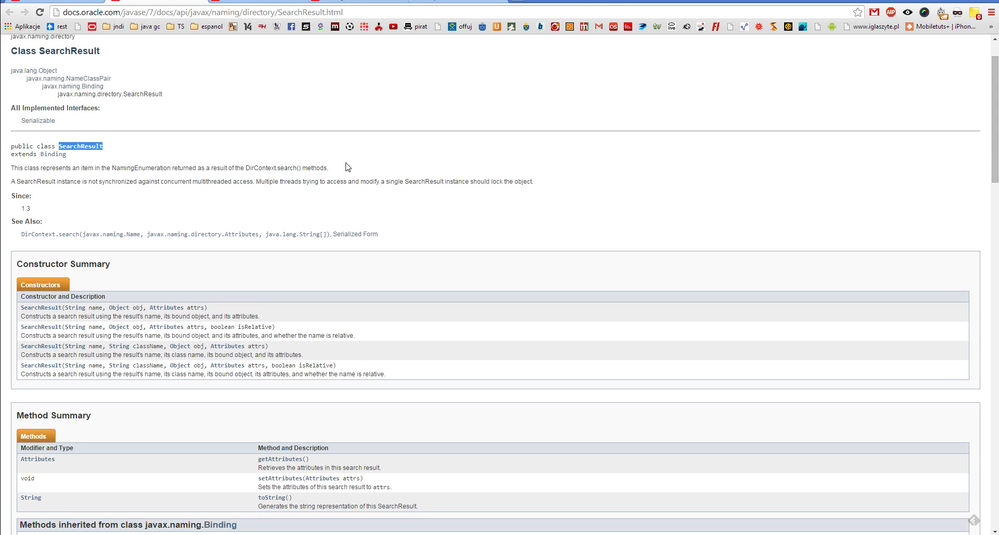
scroll("down", 3)
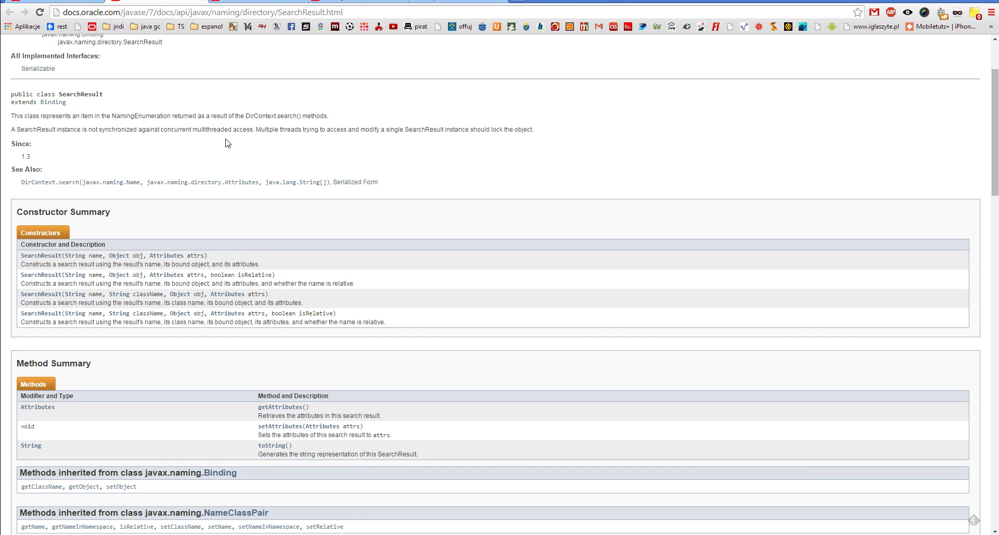
mouse_move(74, 109)
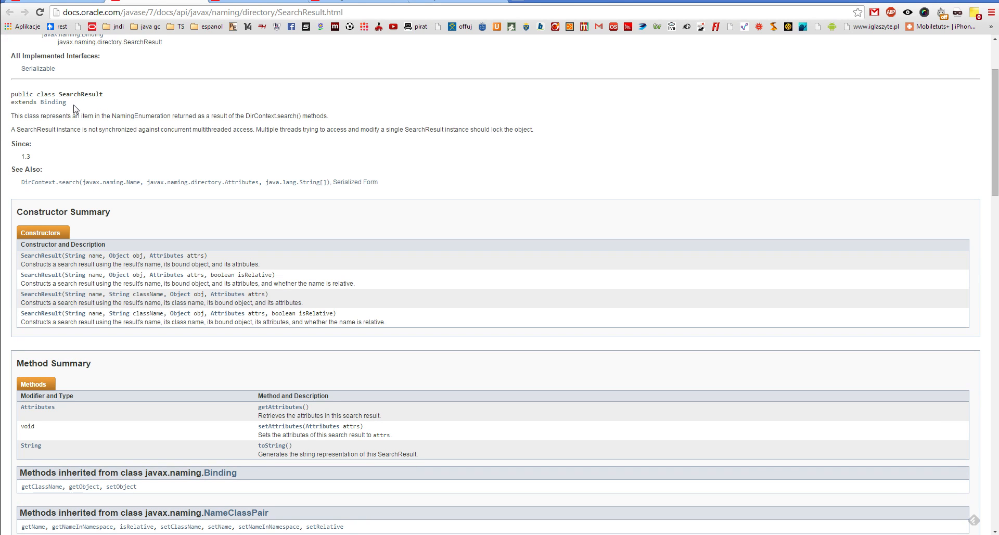
double_click(53, 103)
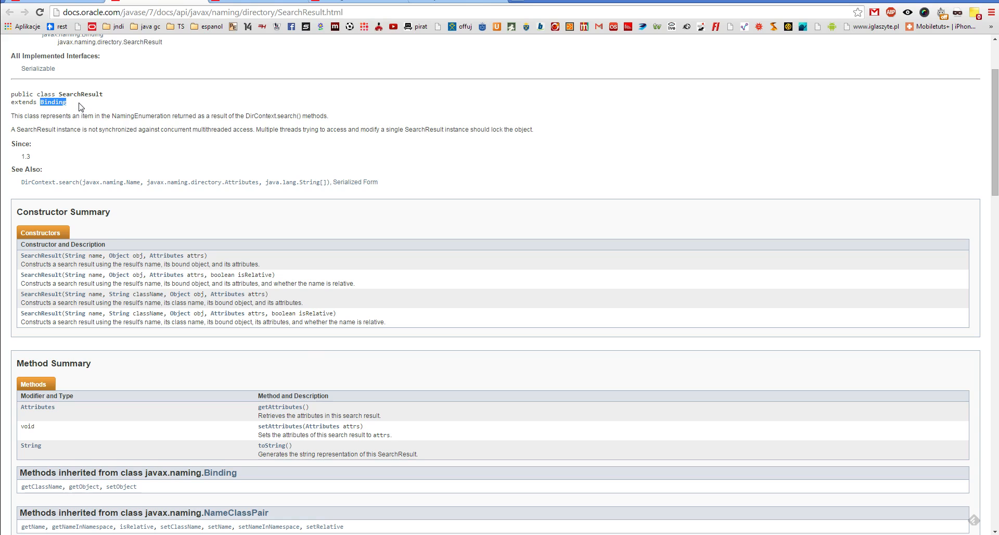
scroll("down", 3)
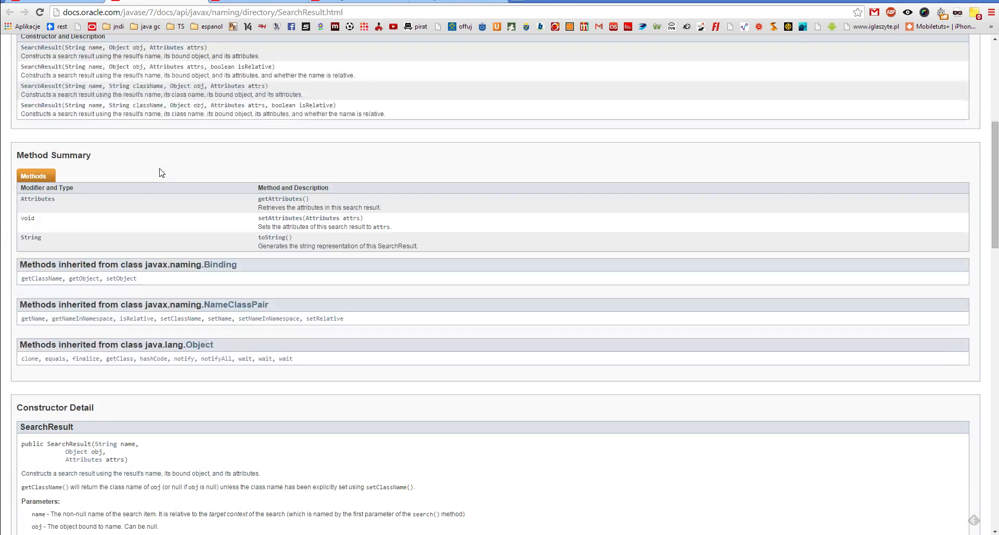
mouse_move(80, 278)
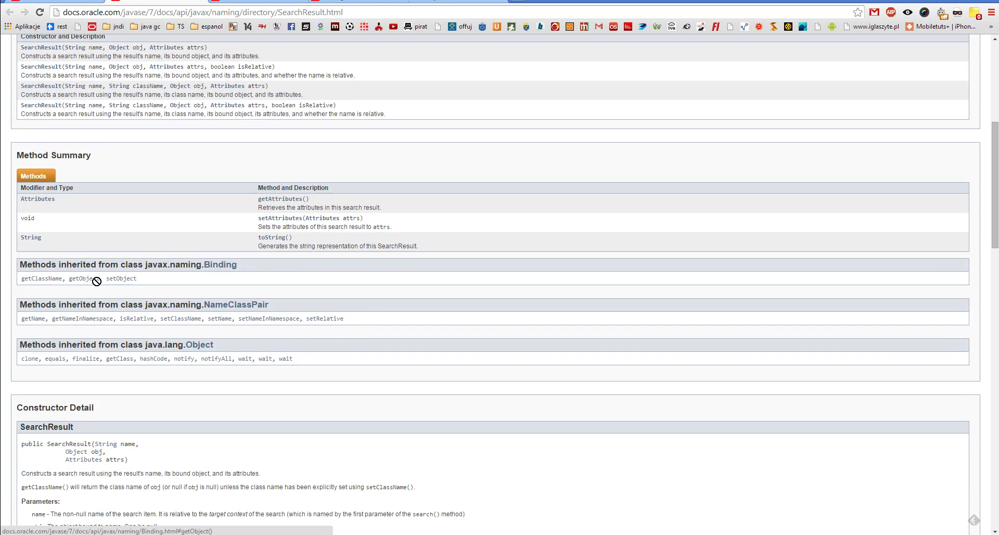
mouse_move(181, 318)
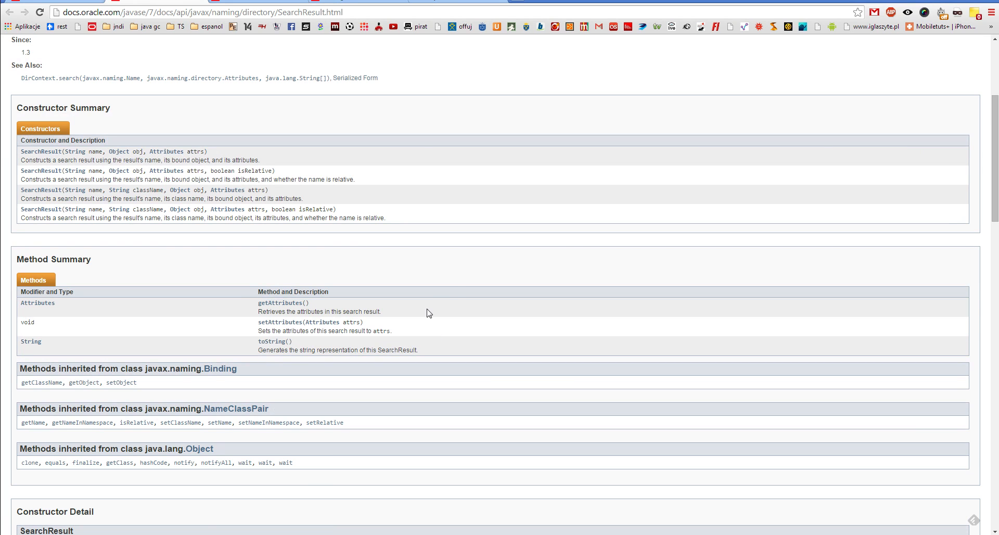
scroll("up", 3)
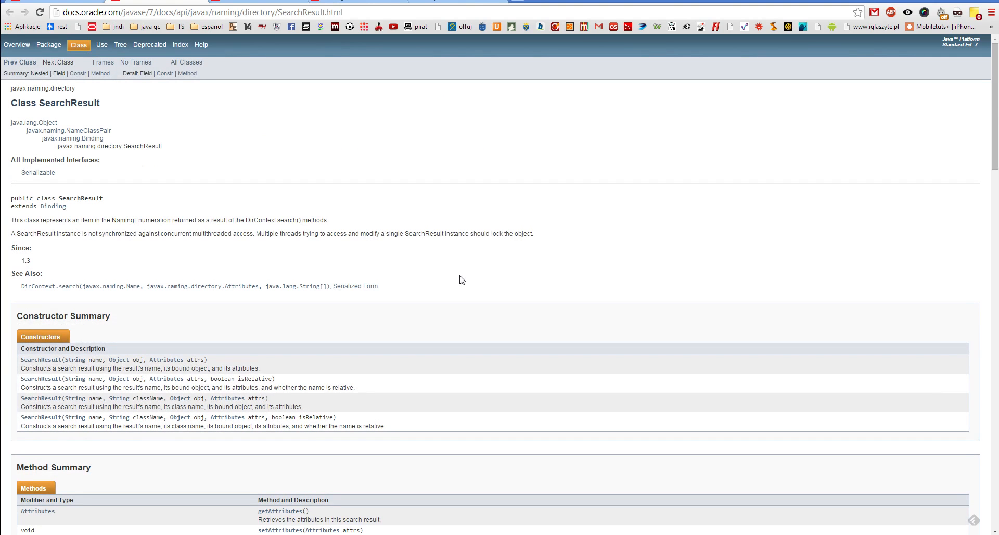
mouse_move(461, 292)
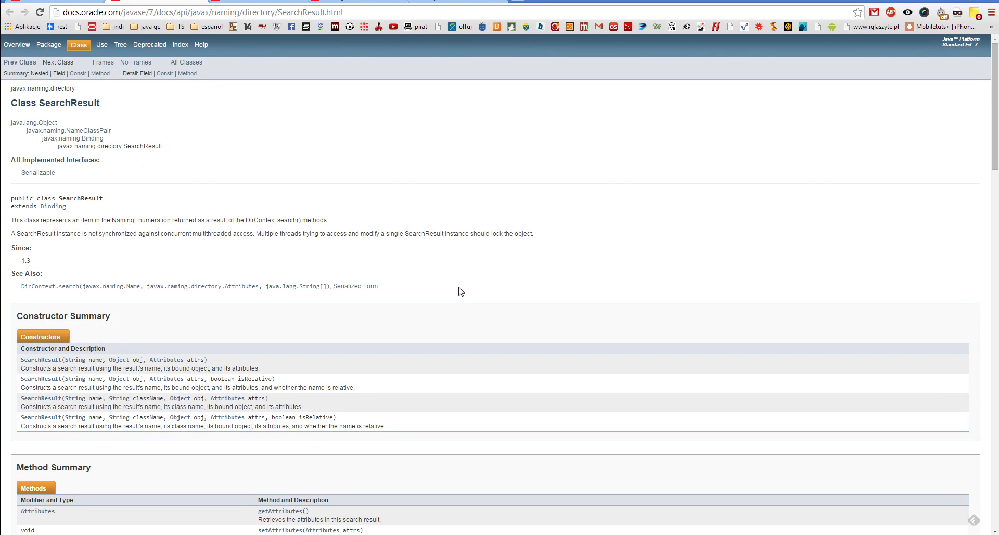
mouse_move(416, 339)
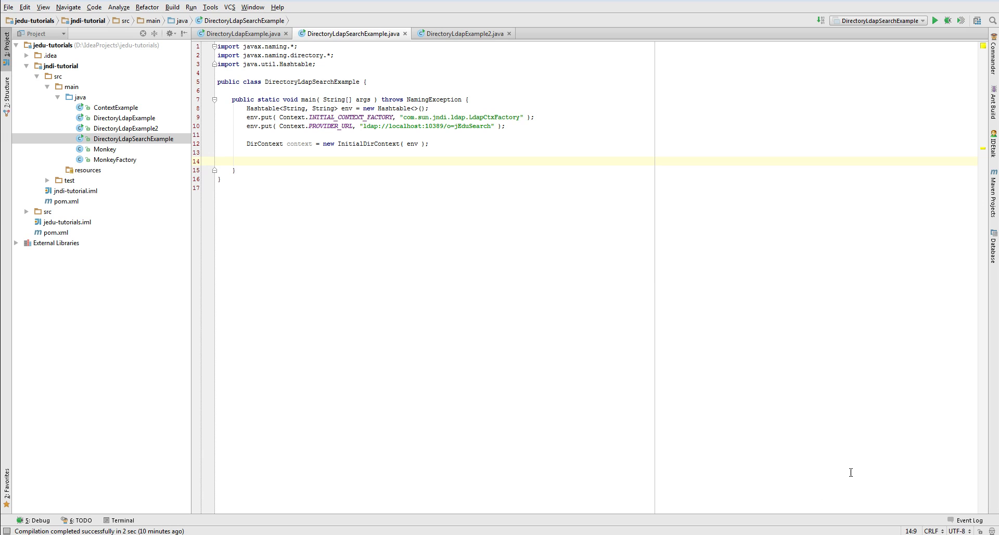
mouse_move(249, 149)
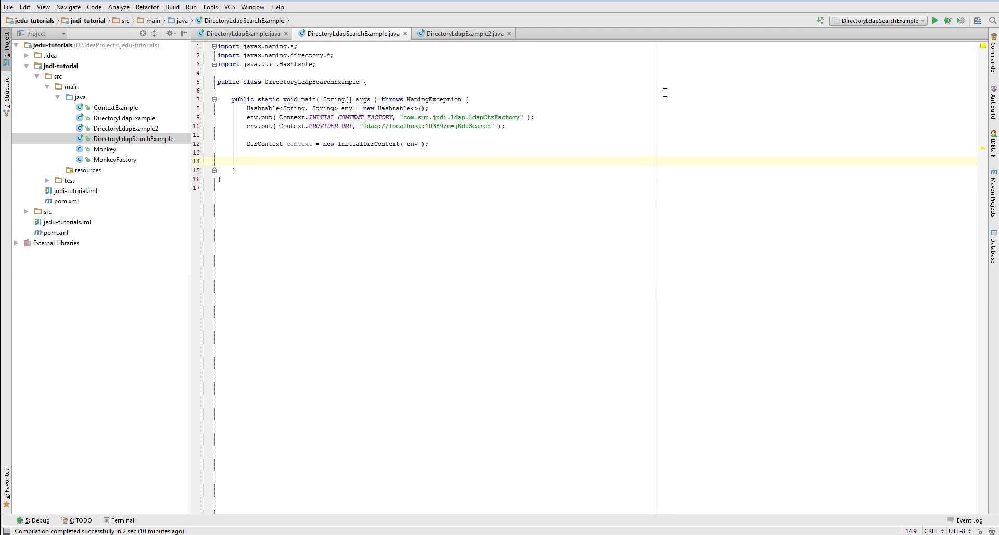
Declare Attributes objectclass=inetOrgPerson and store context.search("ou=People", attributes) in a NamingEnumeration.
type("Attributes attributes =")
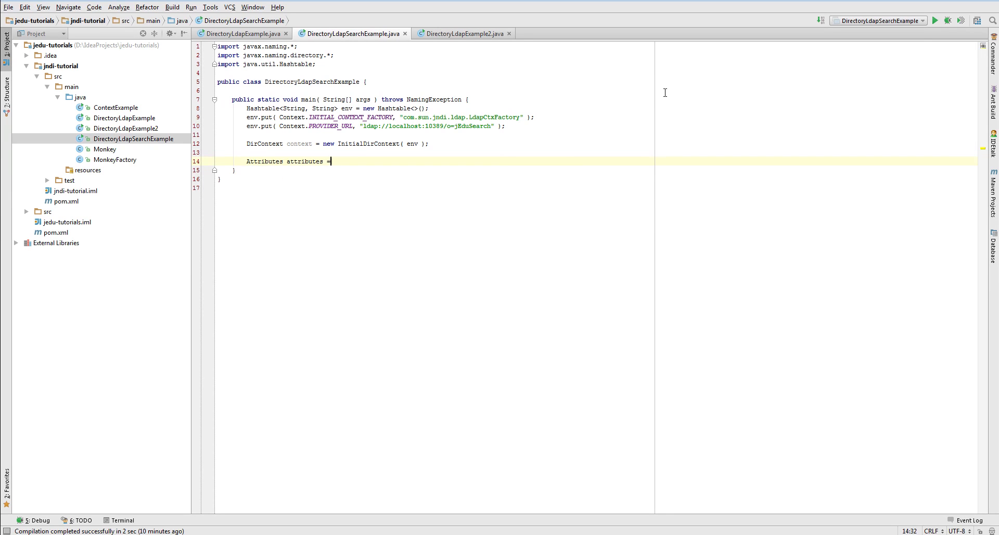
type("new BasicAttributes( )")
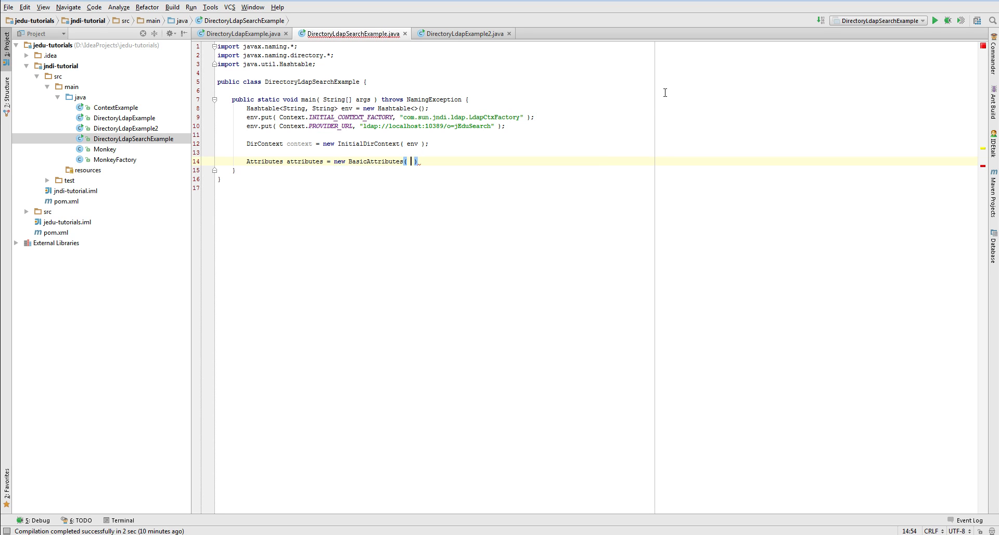
type("\"objectclass\", \"inetOrgPerson")
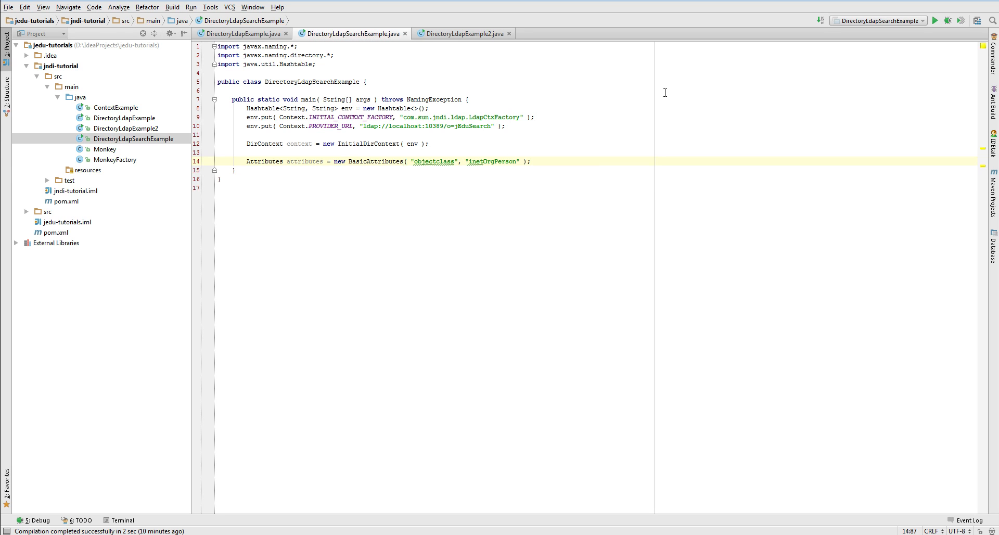
type("context.search( \"\"")
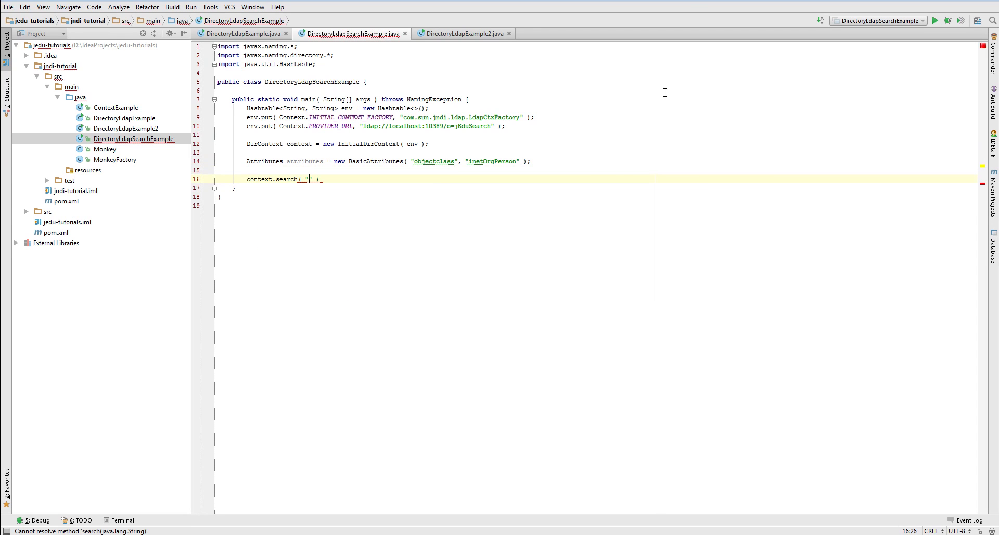
type("\"ou=People\"")
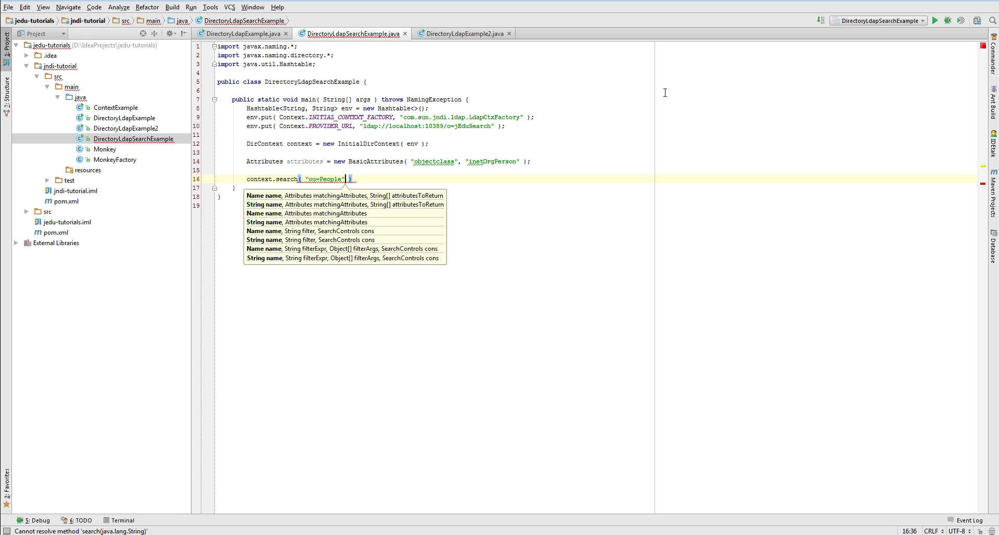
type(",")
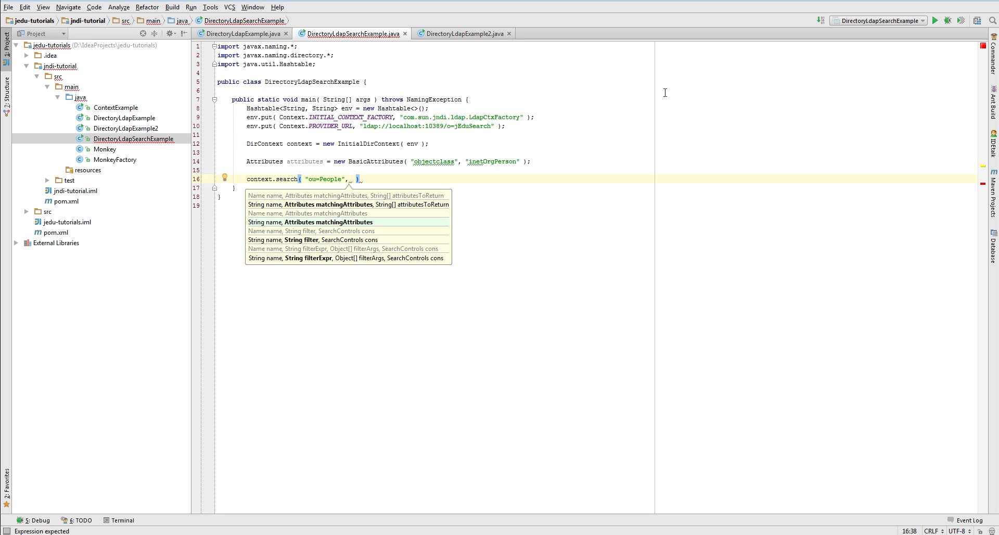
type("attributes")
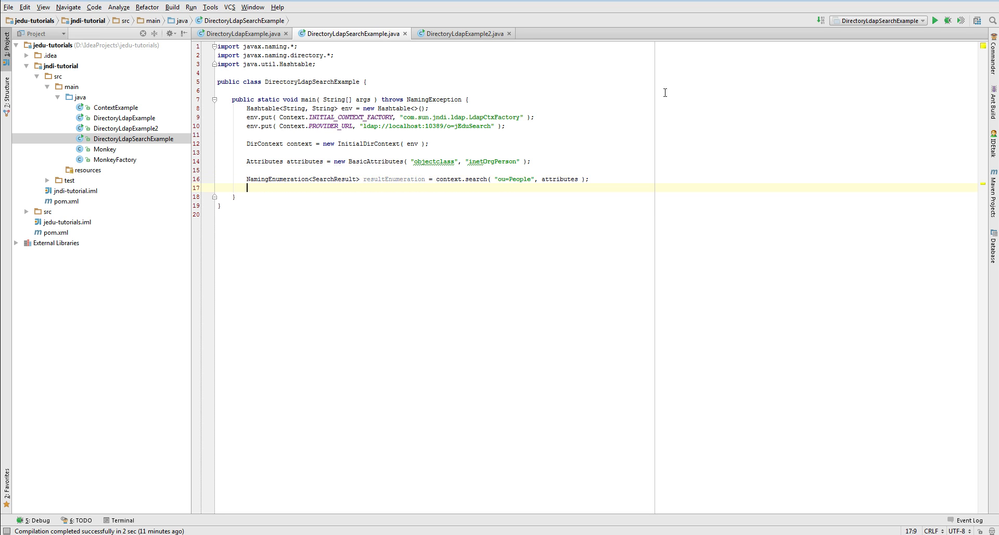
Write a while loop taking each SearchResult via next() and printing its getNameInNamespace().
type("while( resultEnumeration")
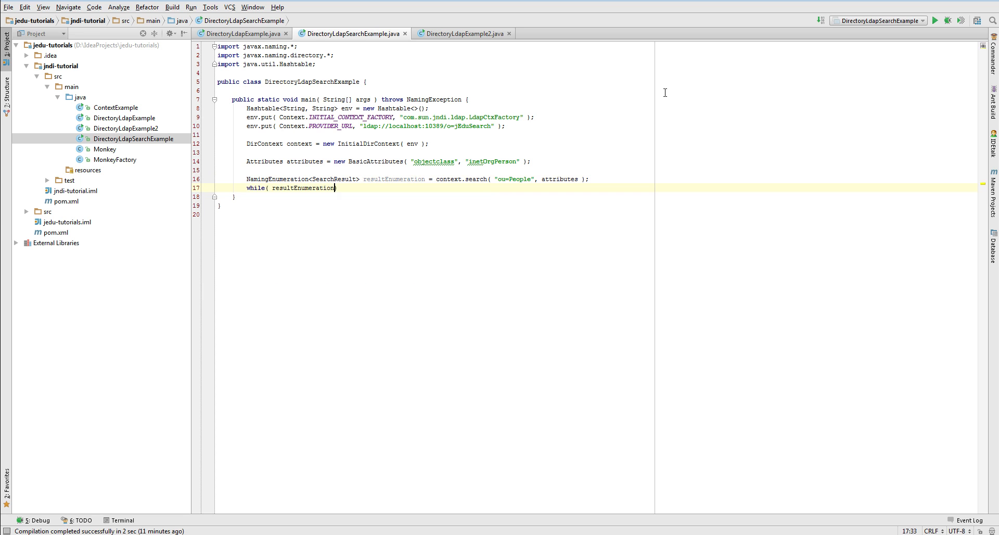
type("hasMore() ) {")
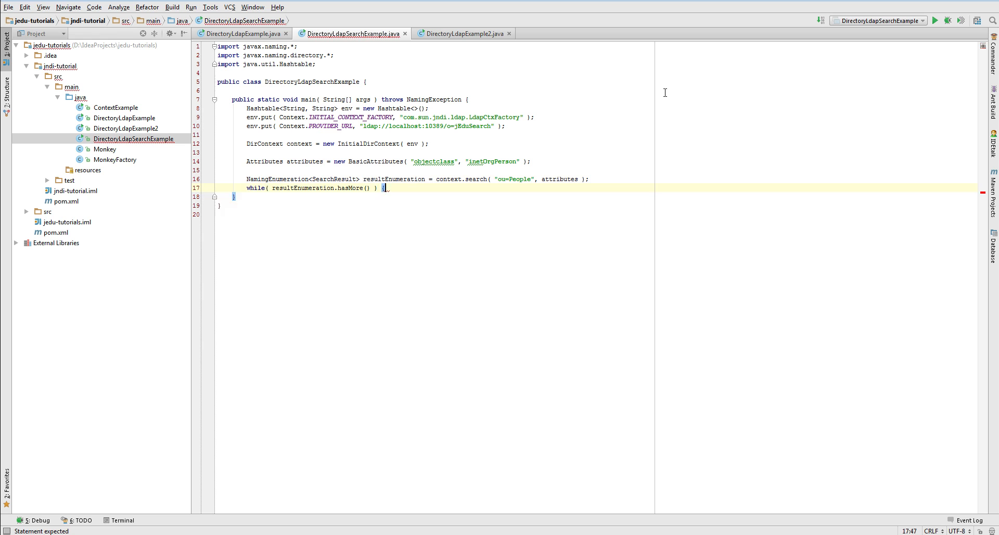
type("SearchResult searchResult")
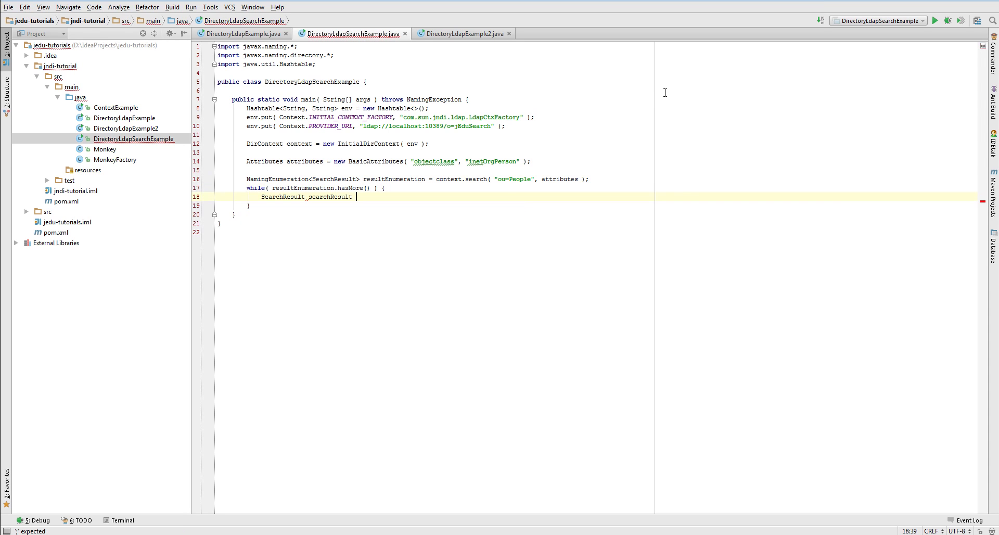
type("= resultEnumeration")
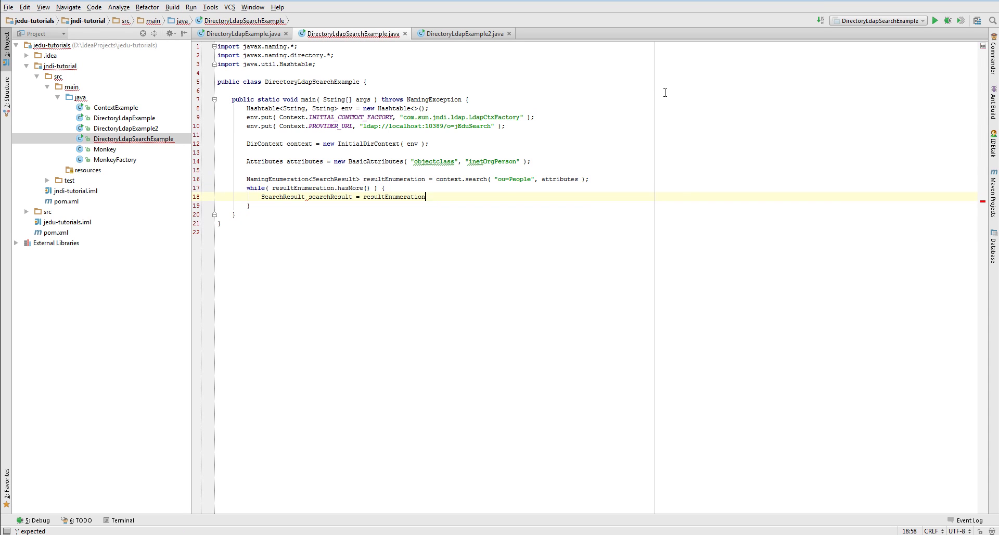
type(".next();")
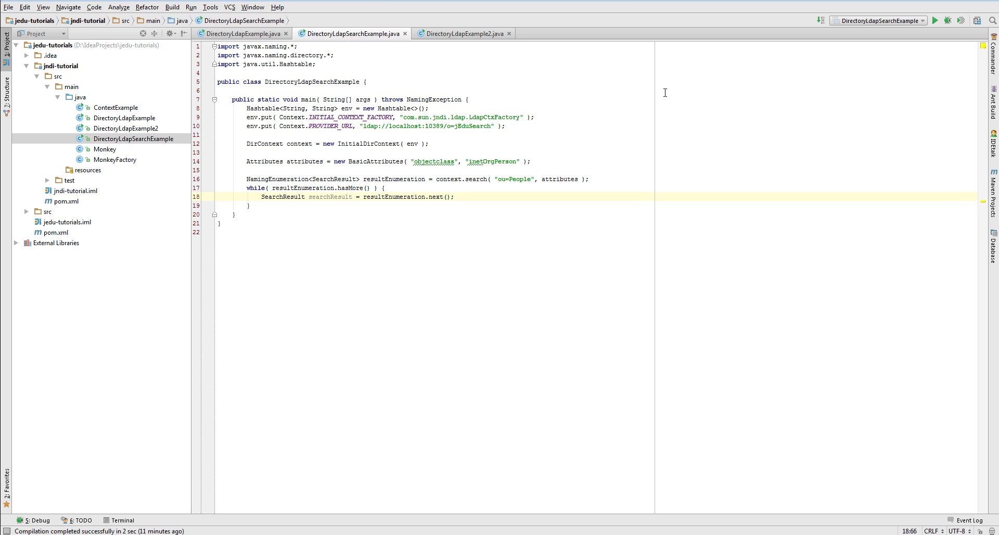
type("so")
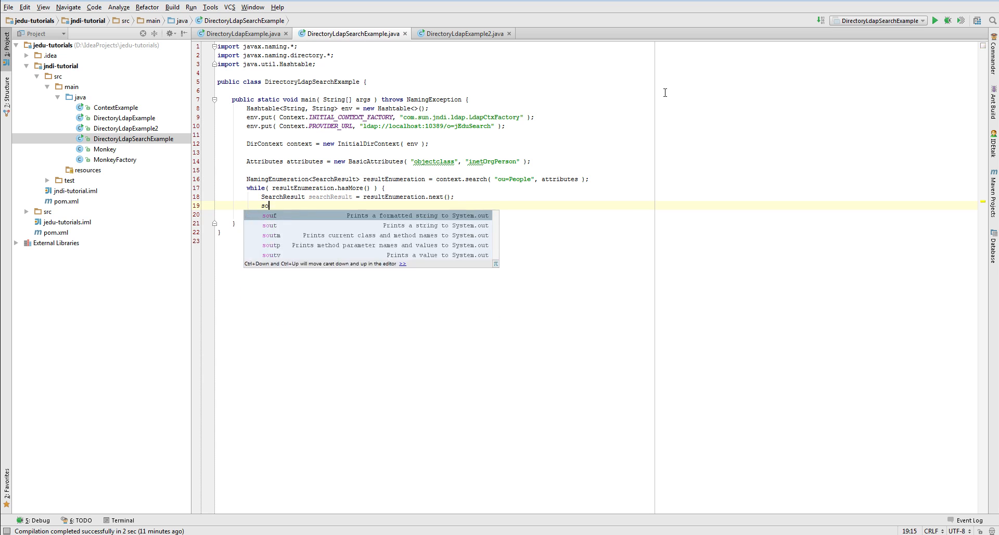
key("Tab")
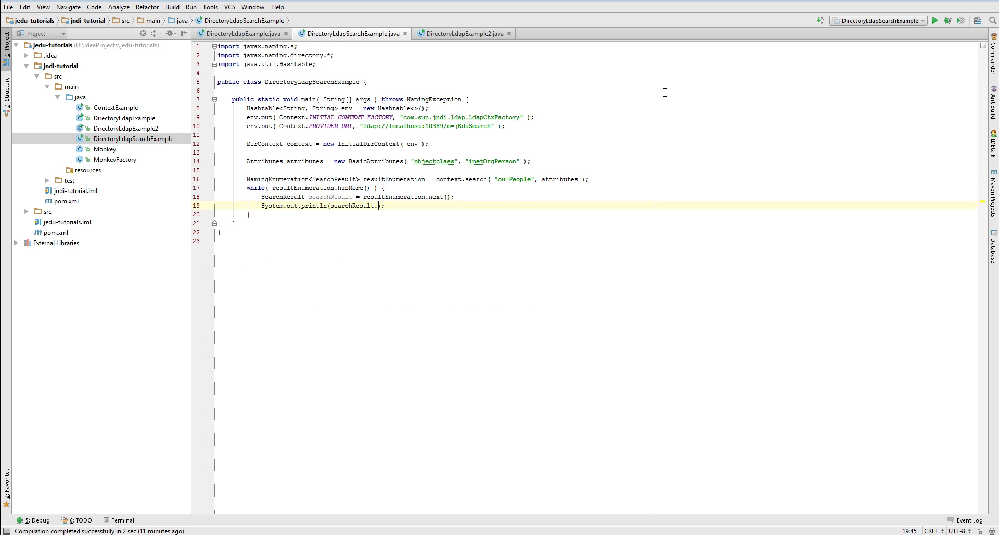
type("getNameInNamespace(")
type("System.out.println();")
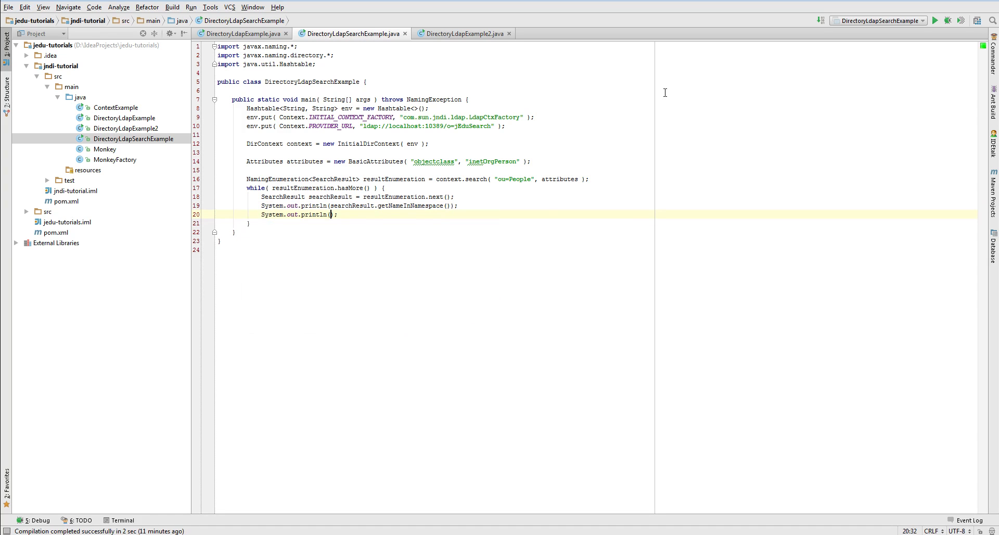
Print searchResult.getAttributes() in the loop and run DirectoryLdapSearchExample.
type("searchResult.getAttributes()")
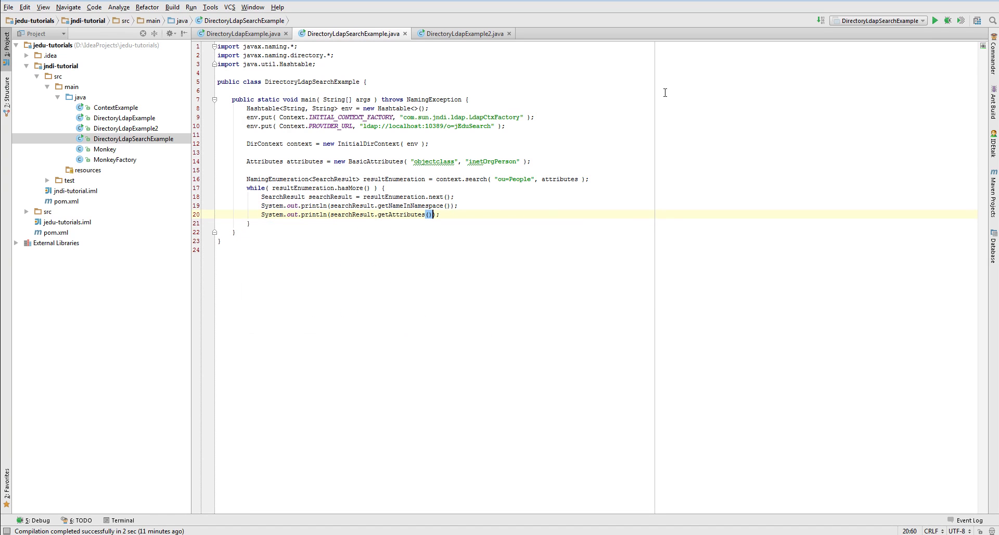
left_click(934, 21)
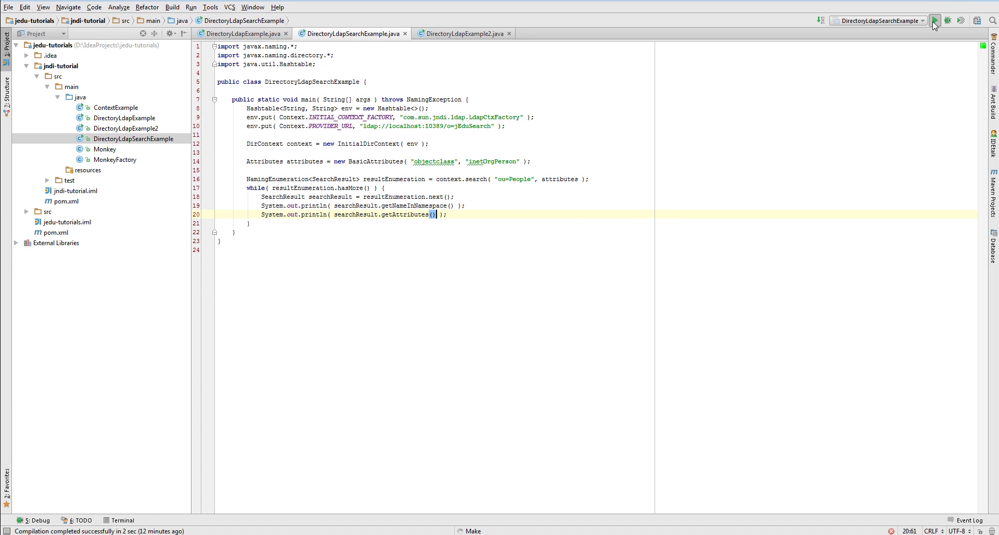
left_click(934, 20)
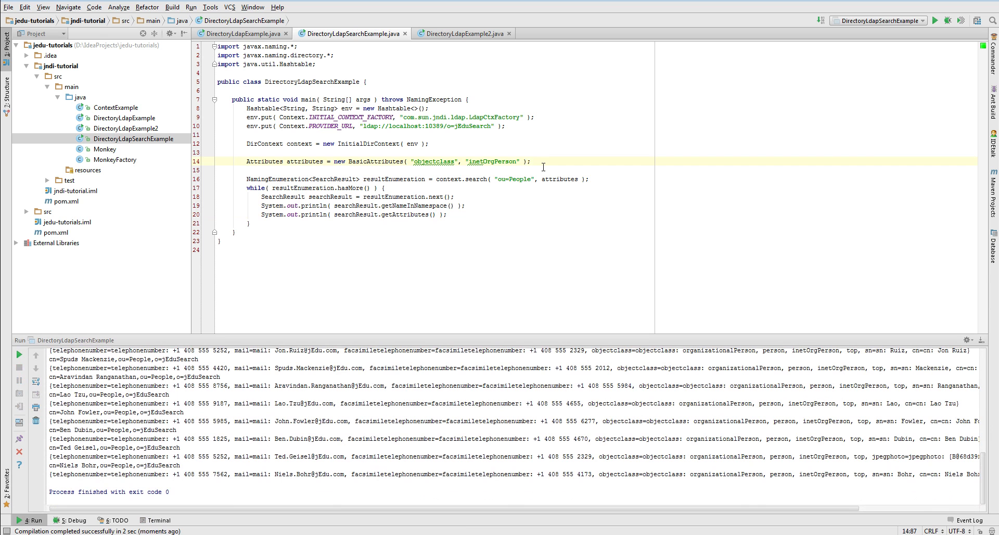
Add attributes.put("sn", "Dubin") to the filter and rerun the search.
type("a")
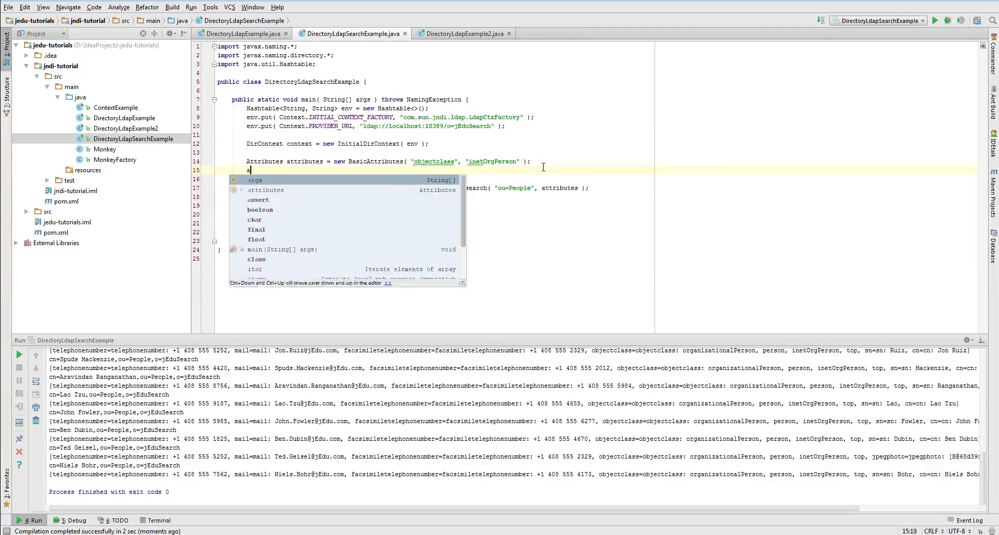
type("ttributes.put( \"\"")
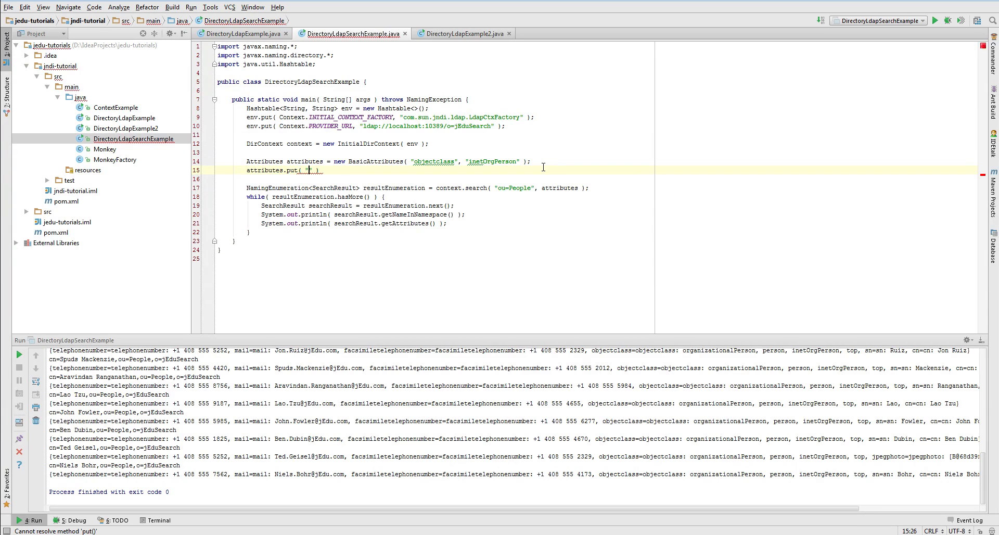
type("\"sn\"")
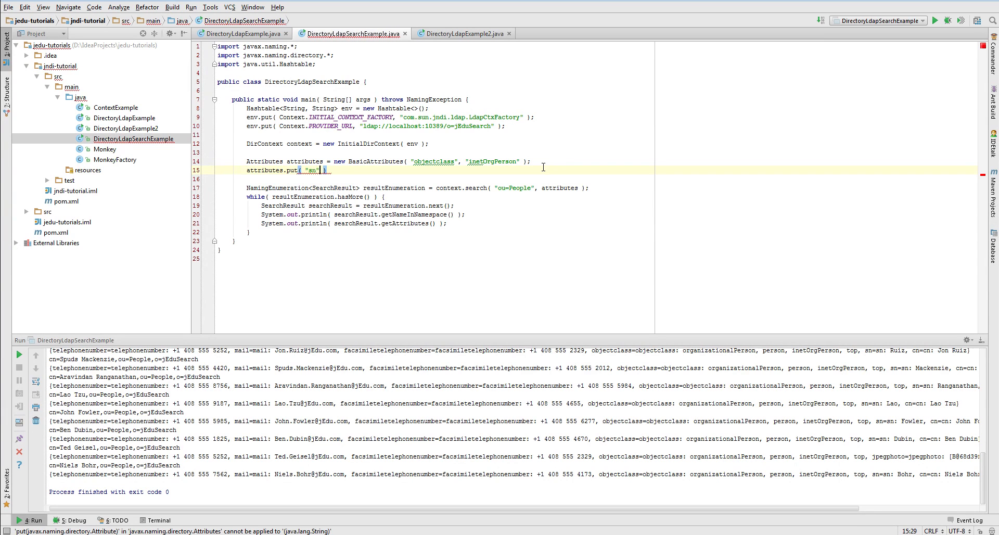
type(", \"Dubin")
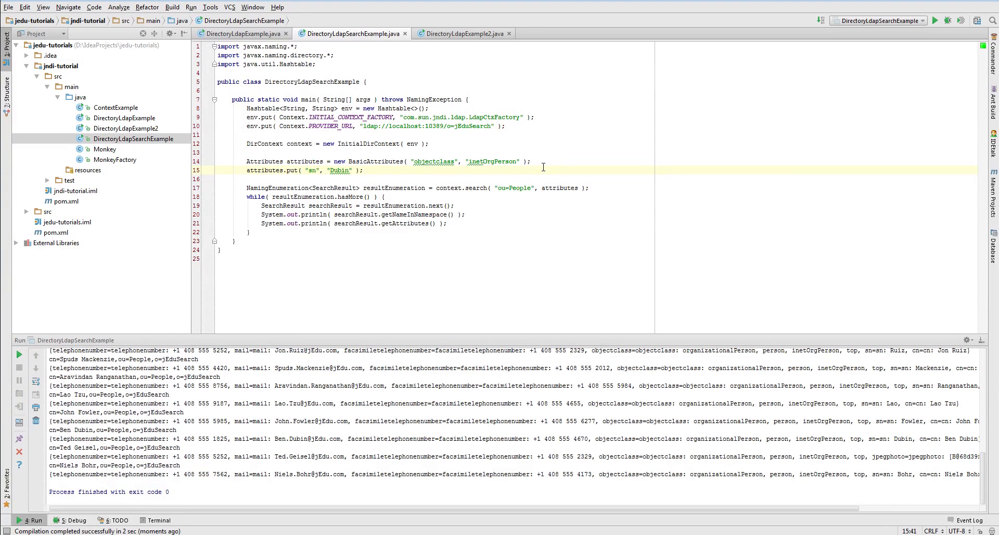
mouse_move(161, 342)
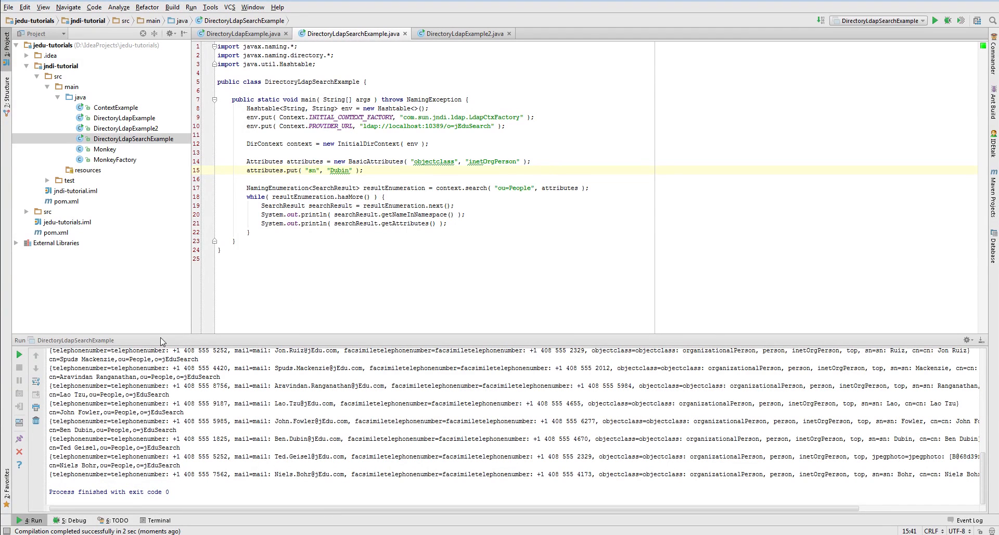
left_click(936, 20)
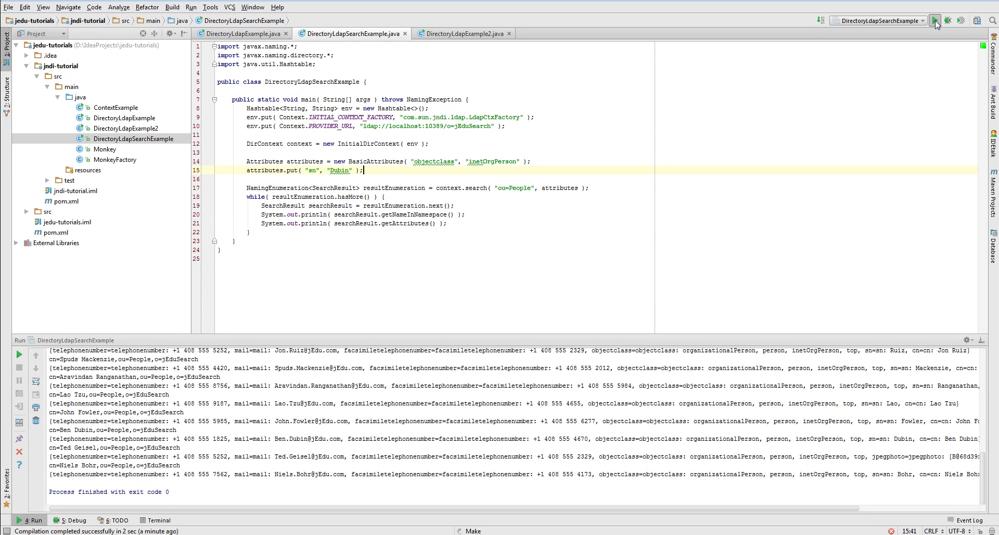
left_click(935, 20)
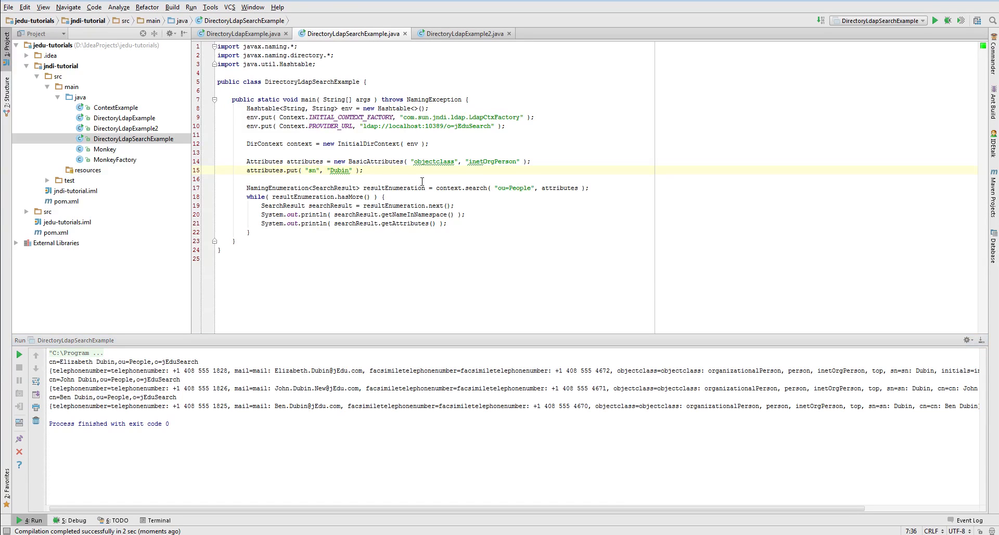
mouse_move(625, 496)
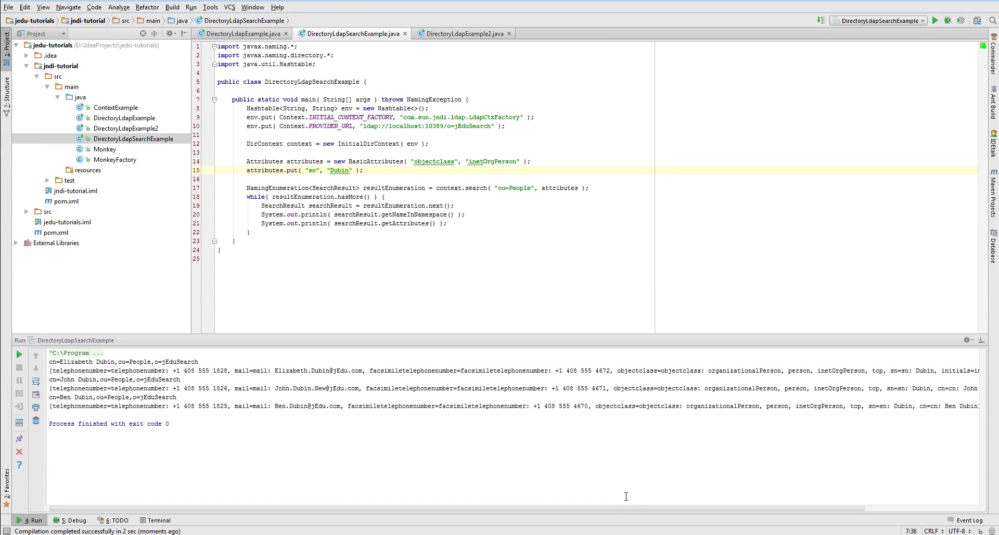
mouse_move(573, 514)
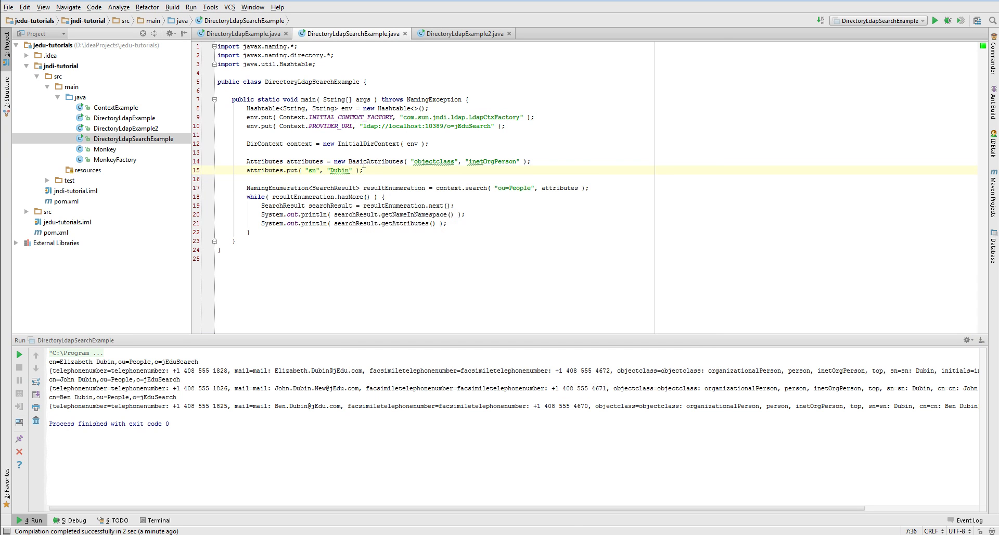
Add attributes.put("initials", null) to the filter and rerun the program.
type("attributes.put( \"initials\", n")
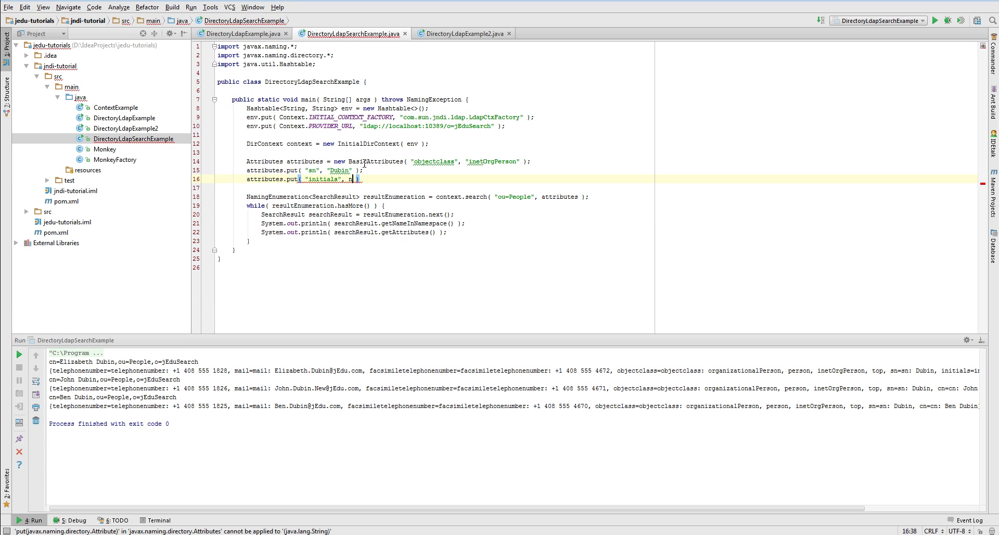
type("ull")
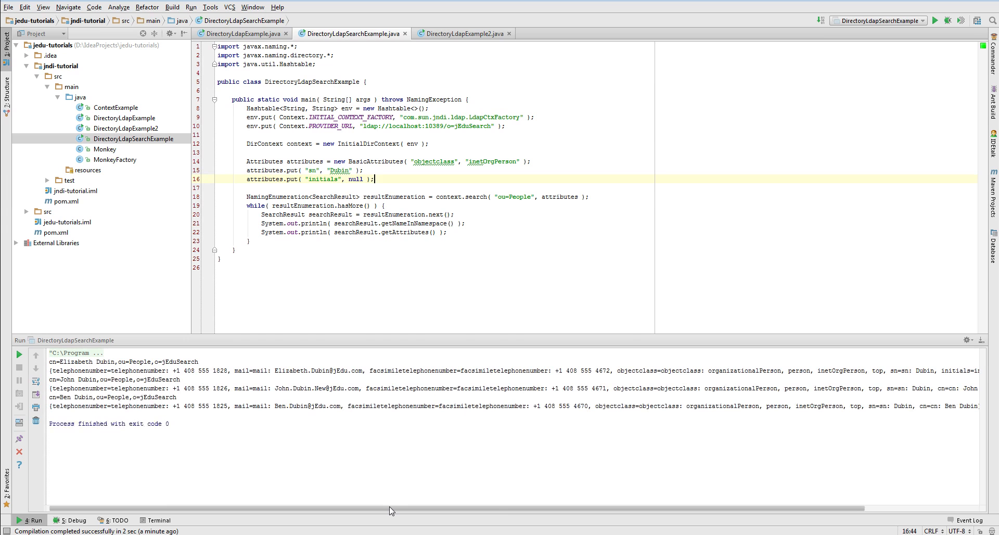
mouse_move(534, 512)
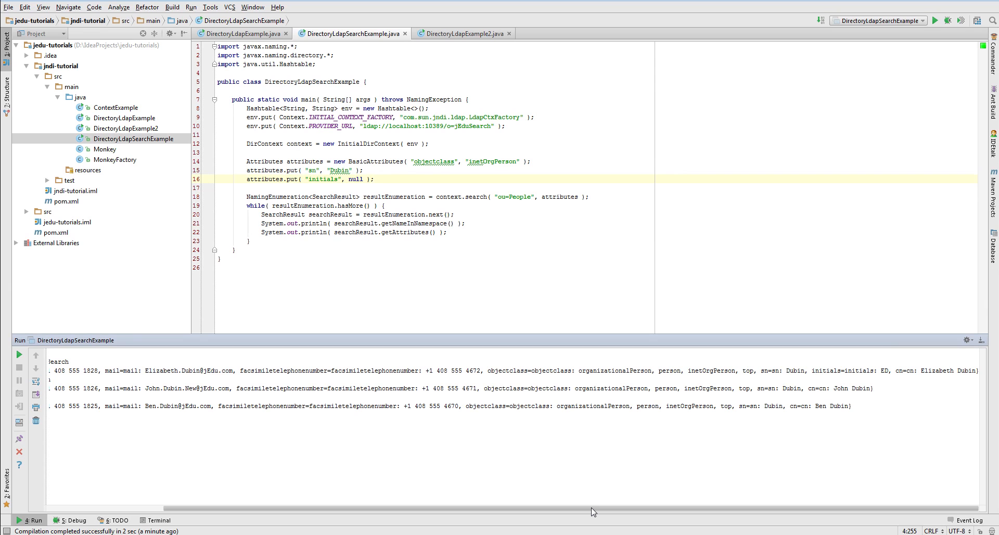
left_click(19, 355)
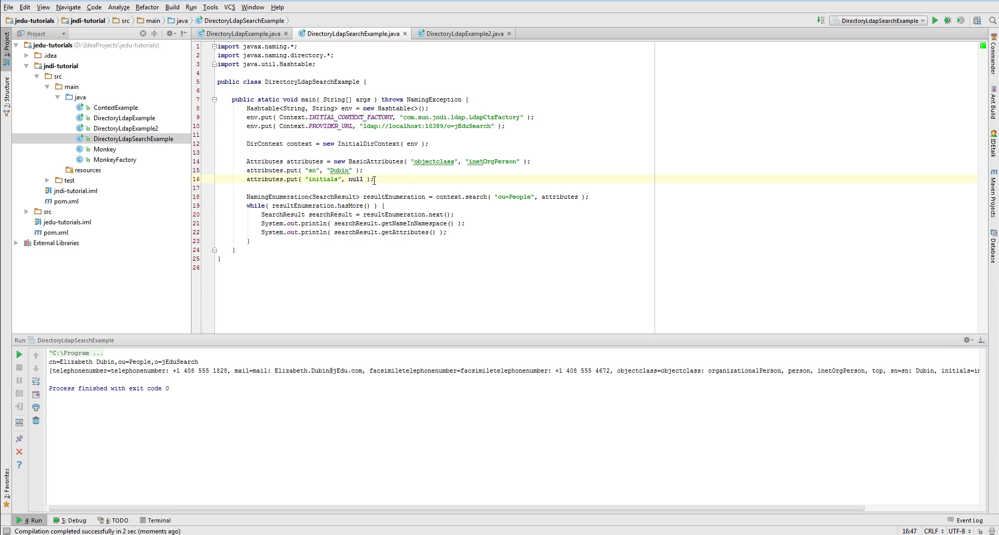
mouse_move(590, 250)
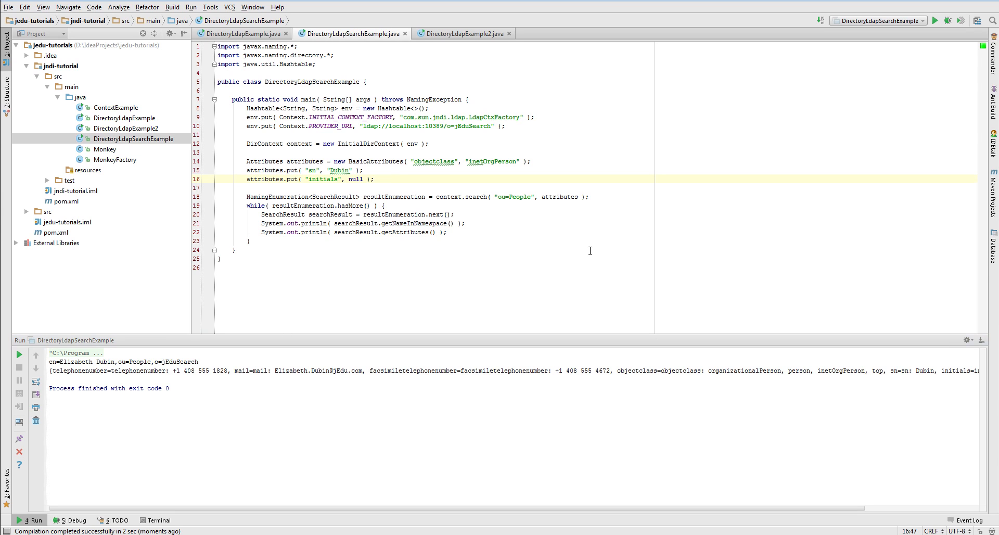
mouse_move(576, 196)
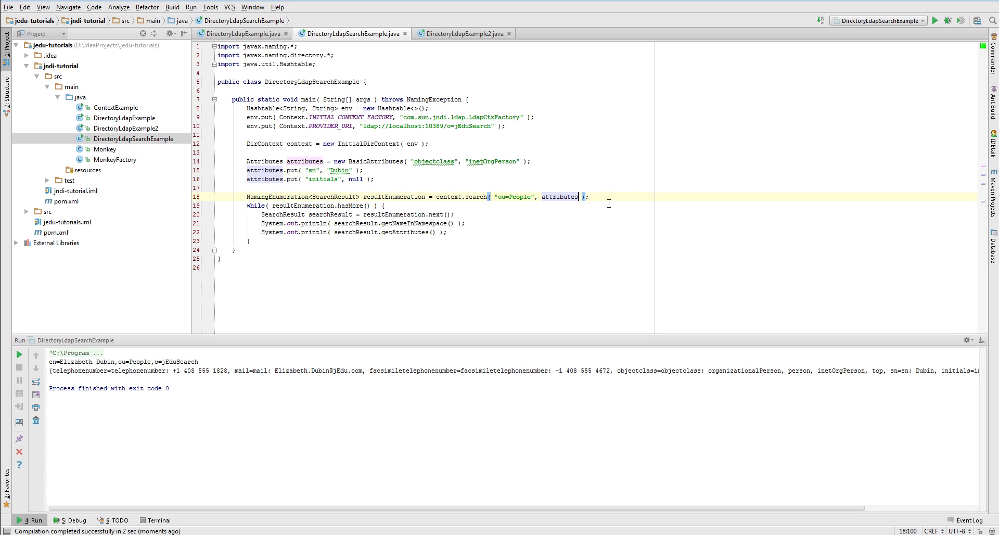
Pass new String[]{"cn", "sn", "telephonenumber"} as the search's returned attributes.
type(",")
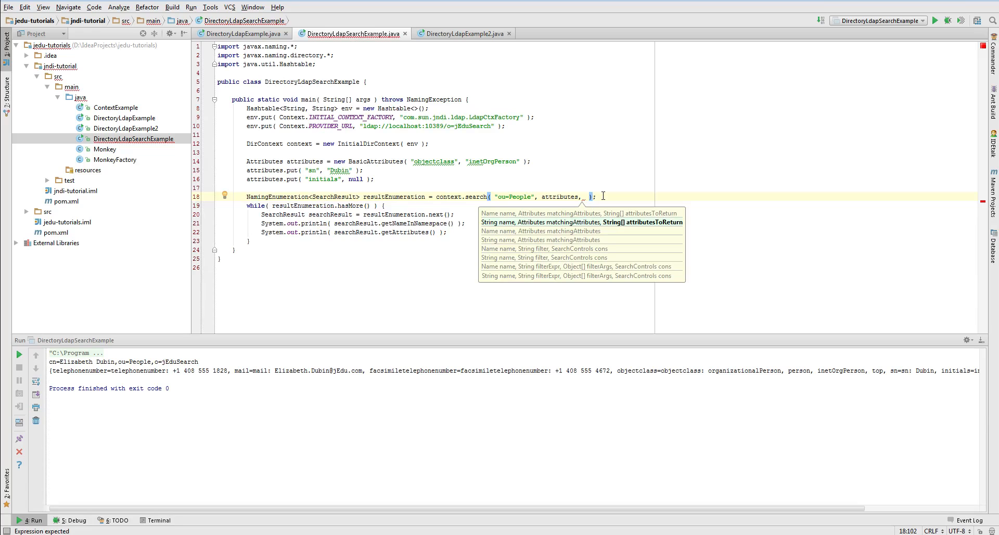
type("new String[] {\"")
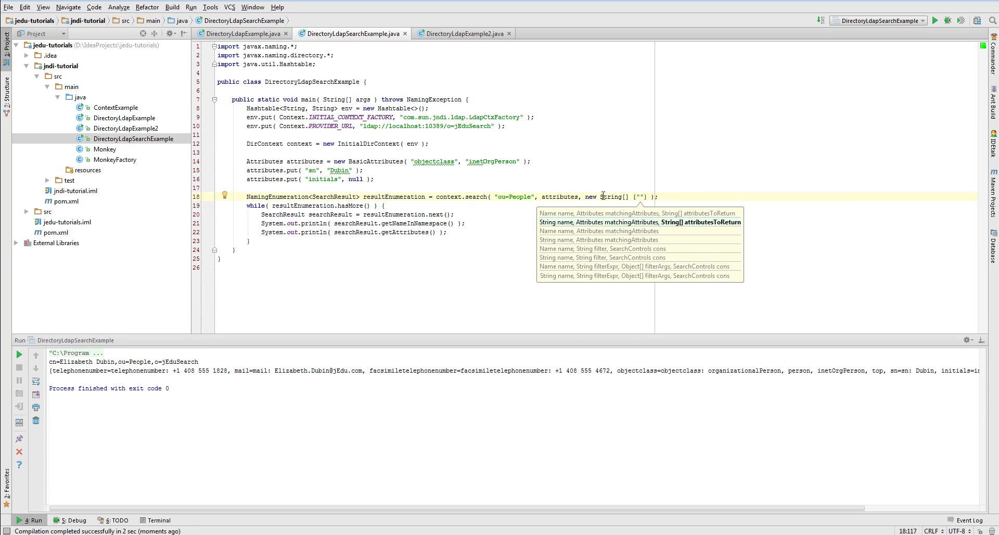
type("\"cn\", \"sn\", \"telephonenumber")
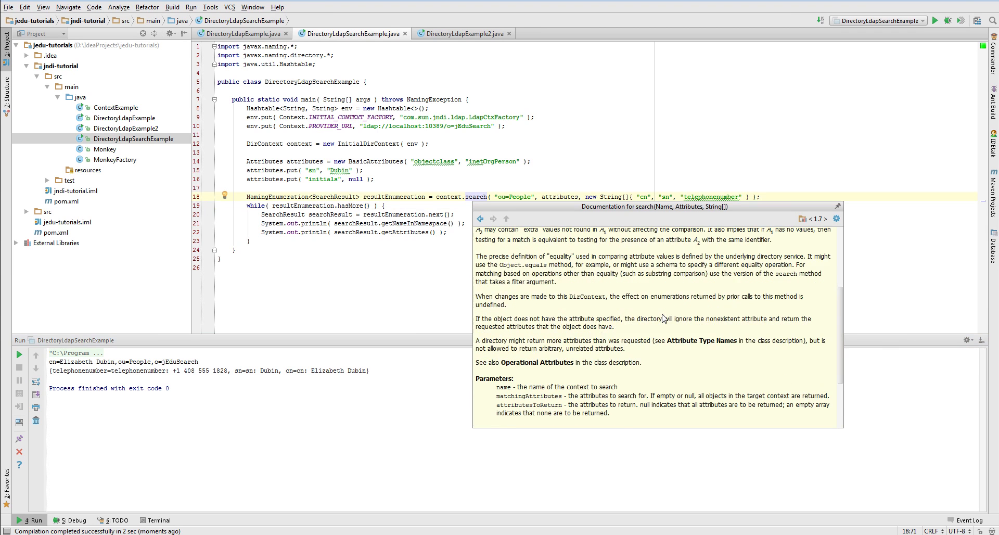
Read the search(Name, Attributes, String[]) Javadoc, highlighting the note on returning all attributes.
scroll("down", 3)
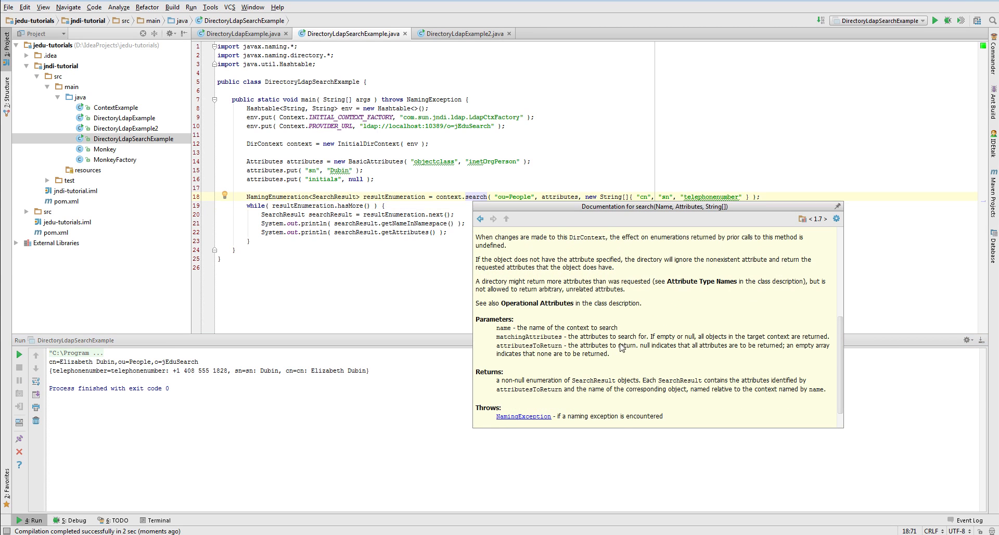
mouse_move(640, 350)
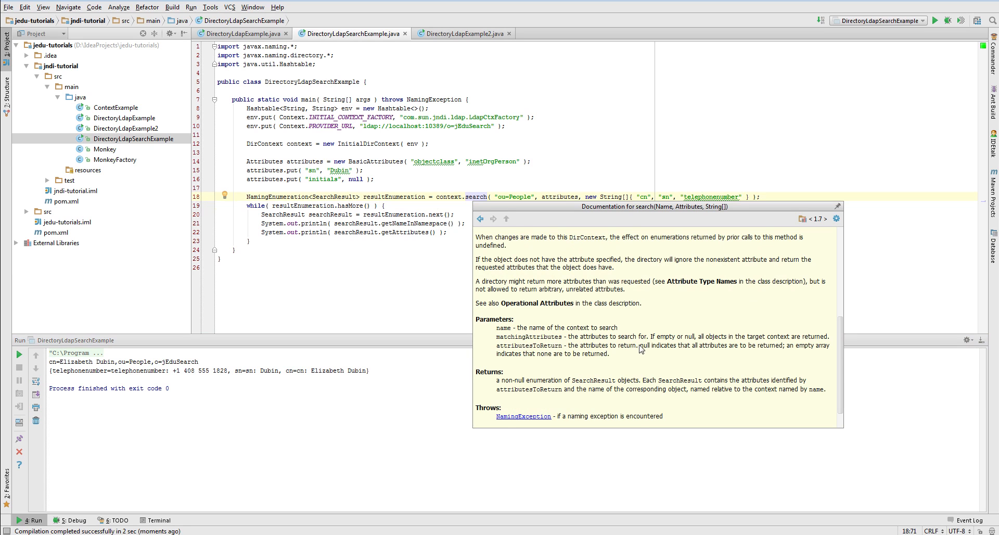
left_click_drag(639, 346, 783, 346)
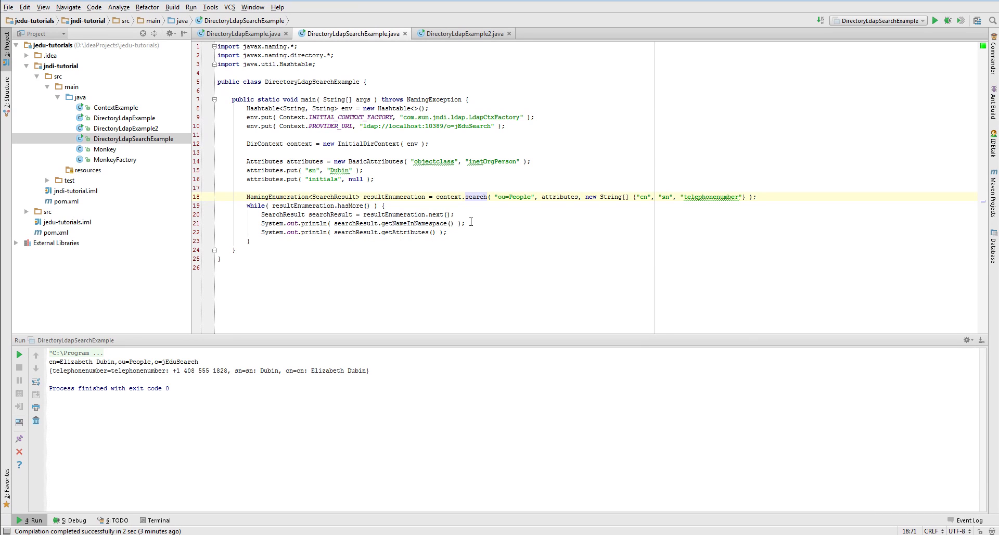
mouse_move(518, 219)
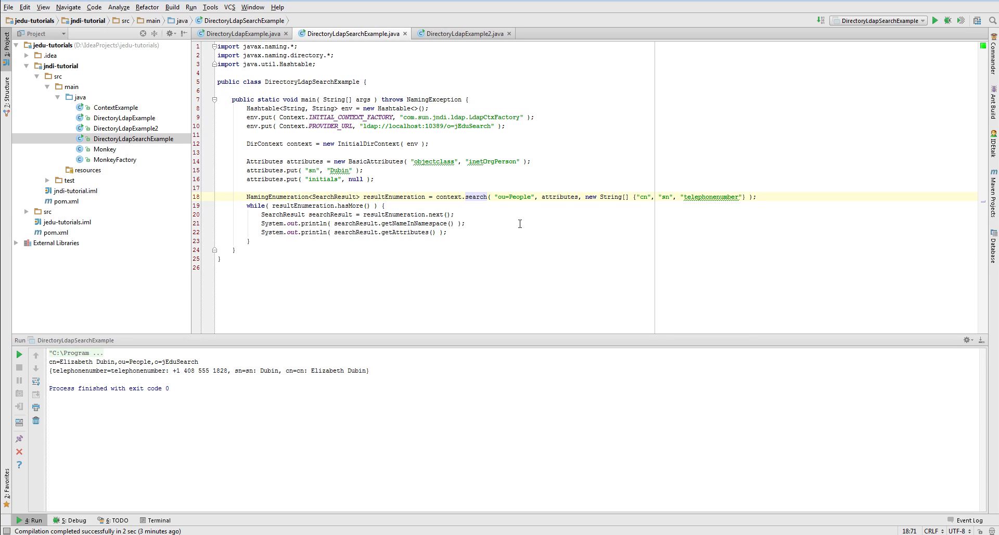
mouse_move(332, 259)
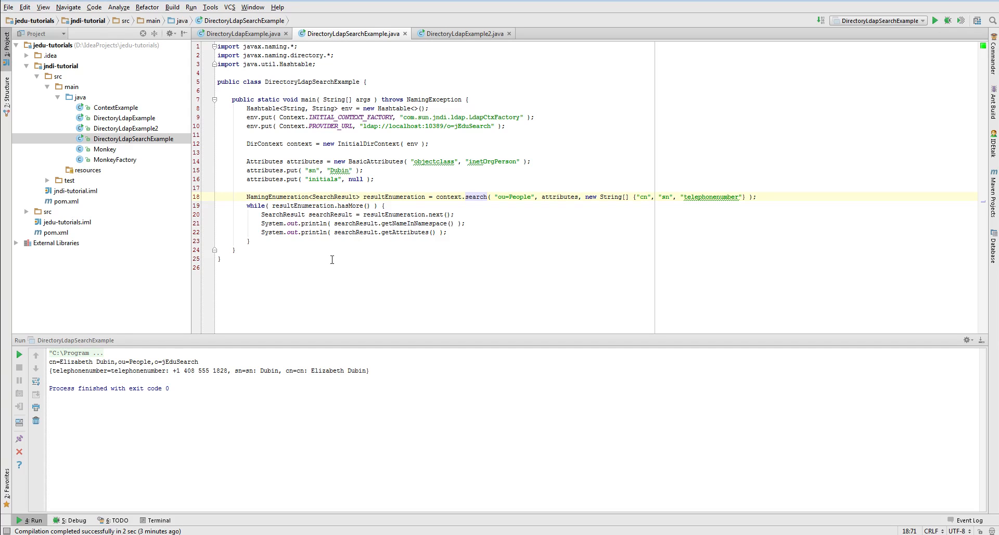
mouse_move(295, 268)
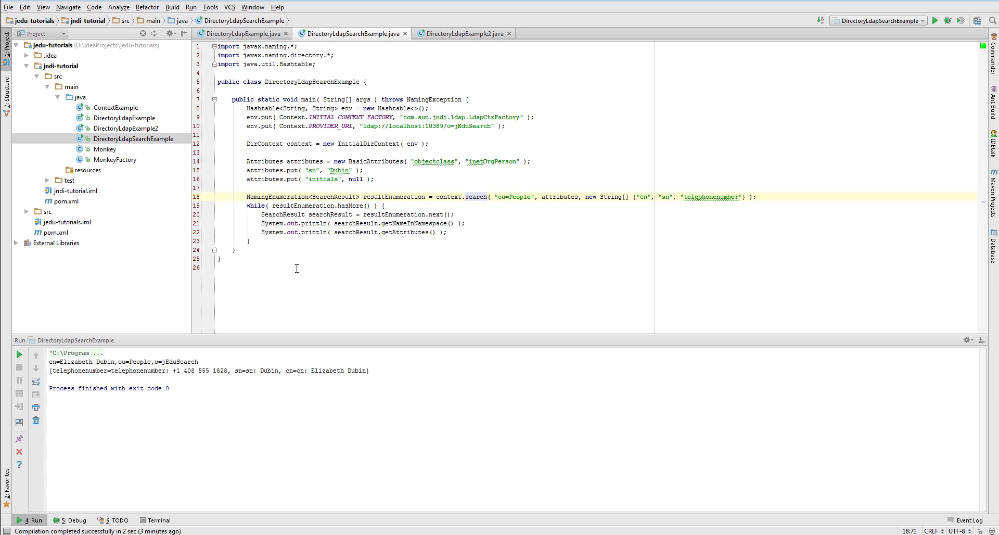
mouse_move(296, 267)
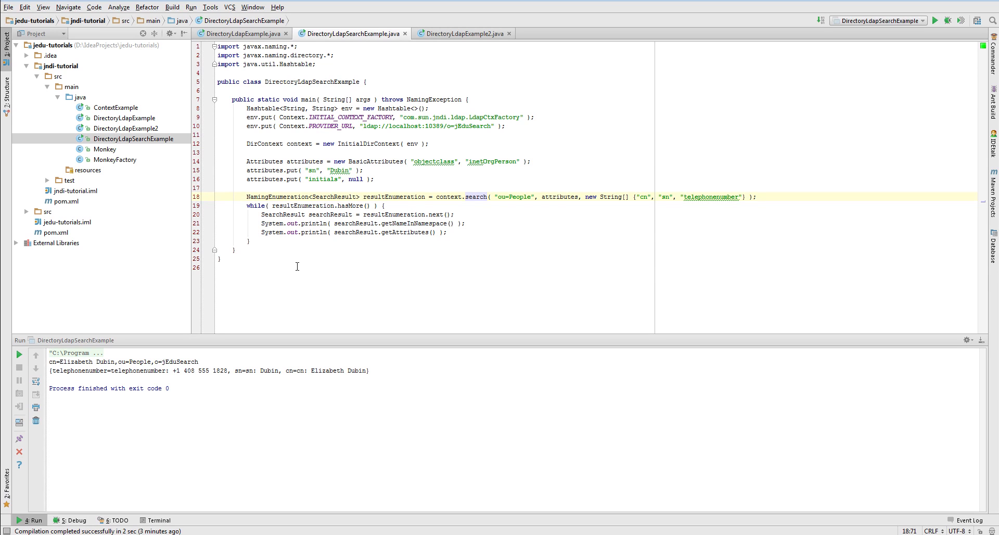
mouse_move(297, 265)
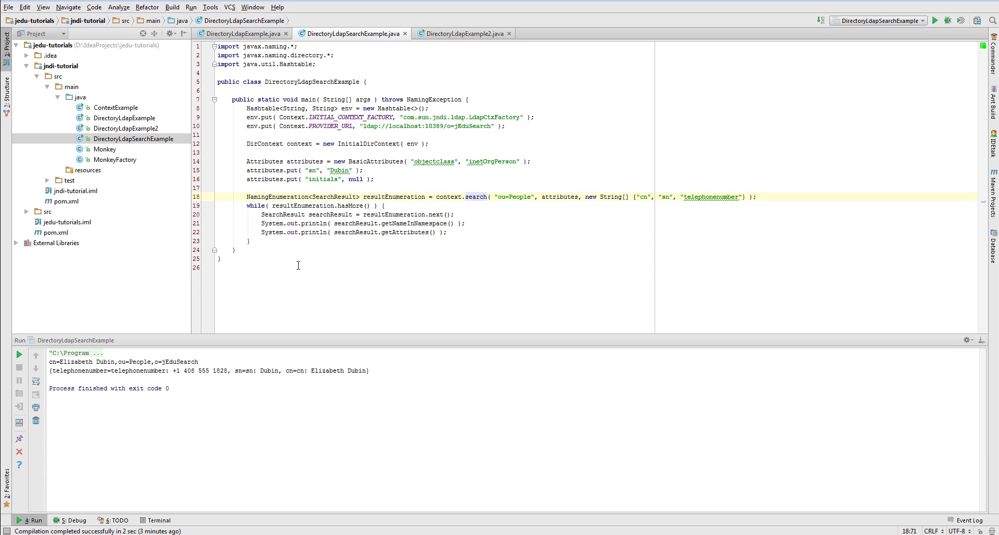
mouse_move(306, 266)
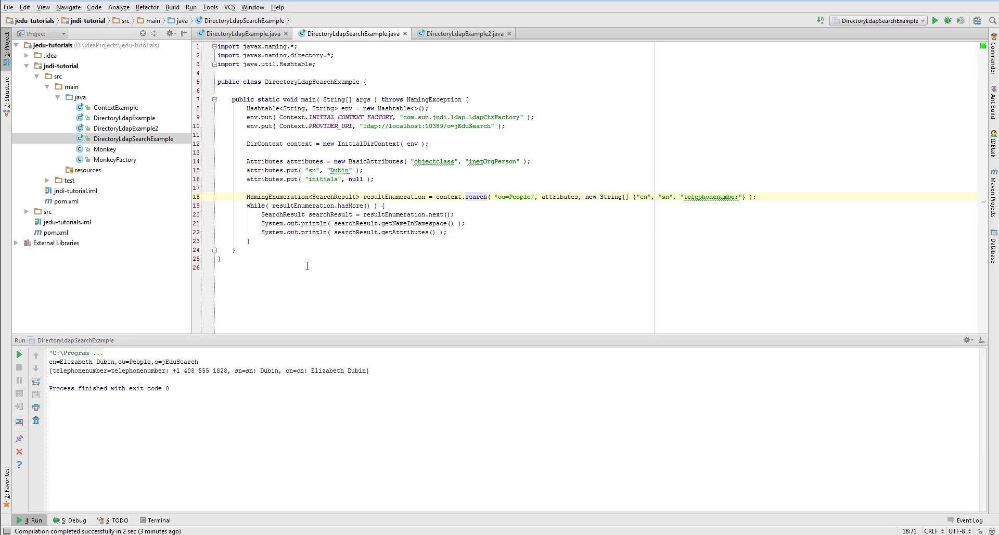
mouse_move(256, 212)
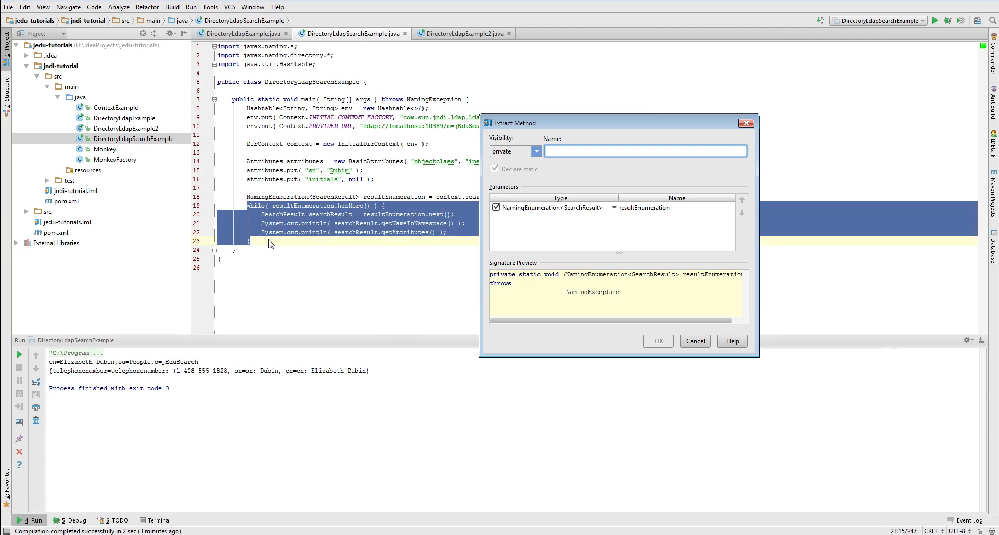
Extract the loop into printSearchResults, inline resultEnumeration, and comment out the old search code.
type("printSearchResults")
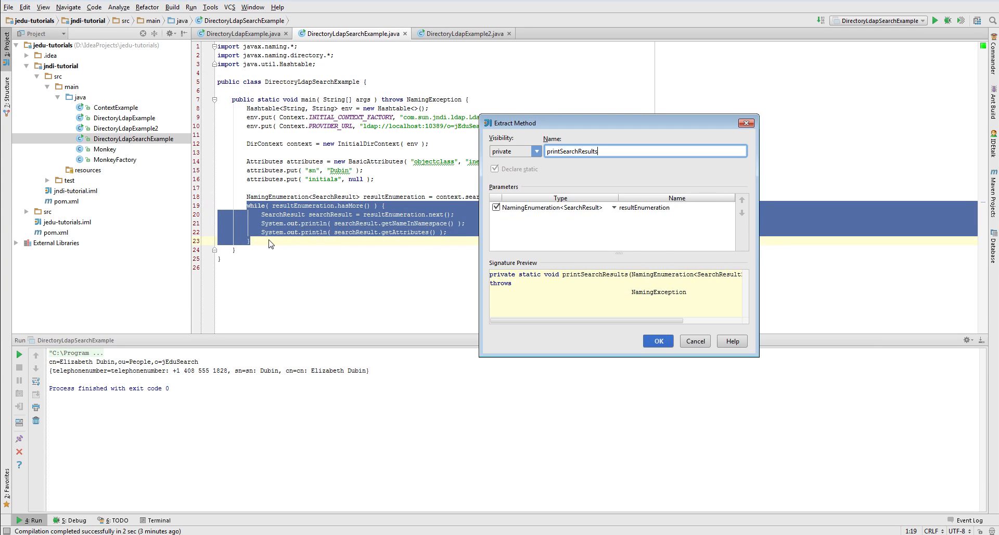
left_click(656, 341)
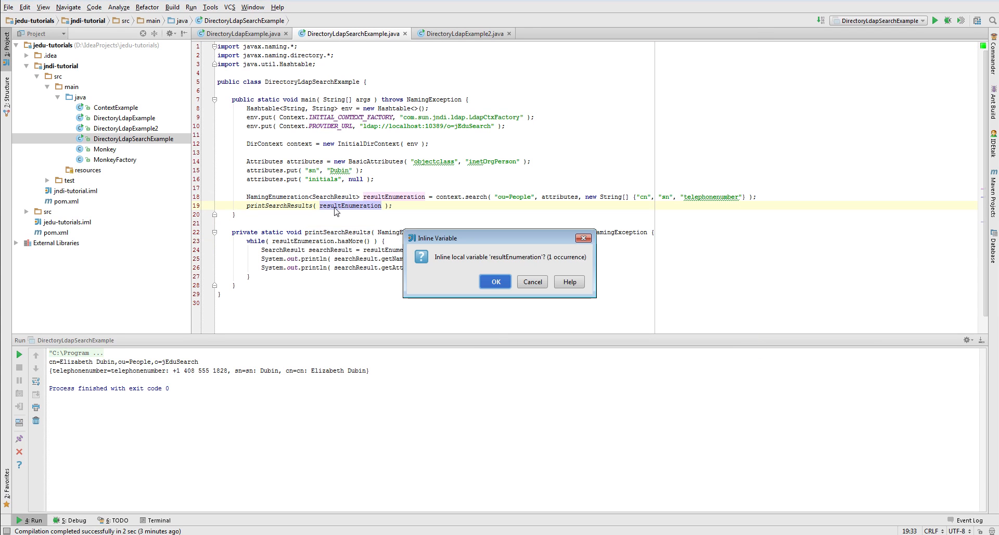
left_click(495, 282)
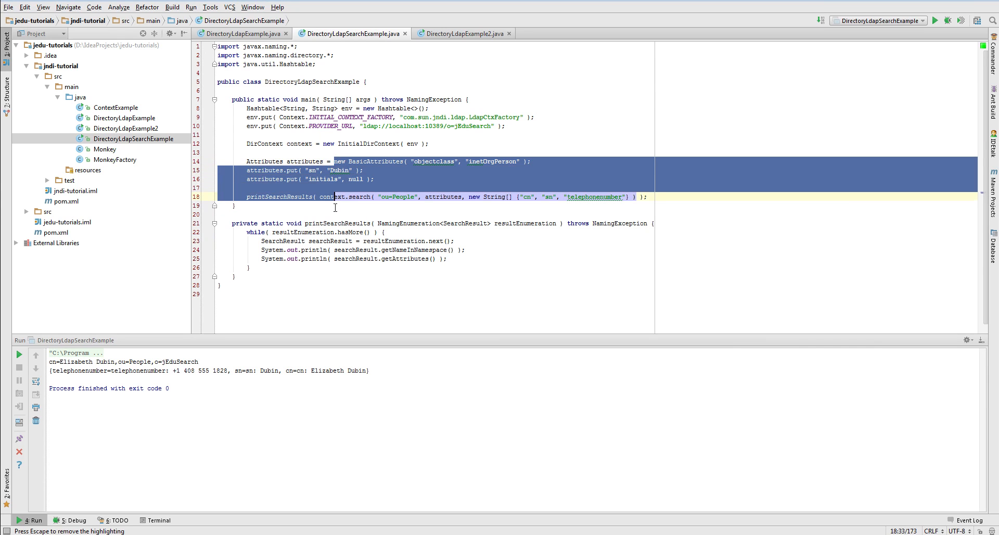
key("ctrl+slash")
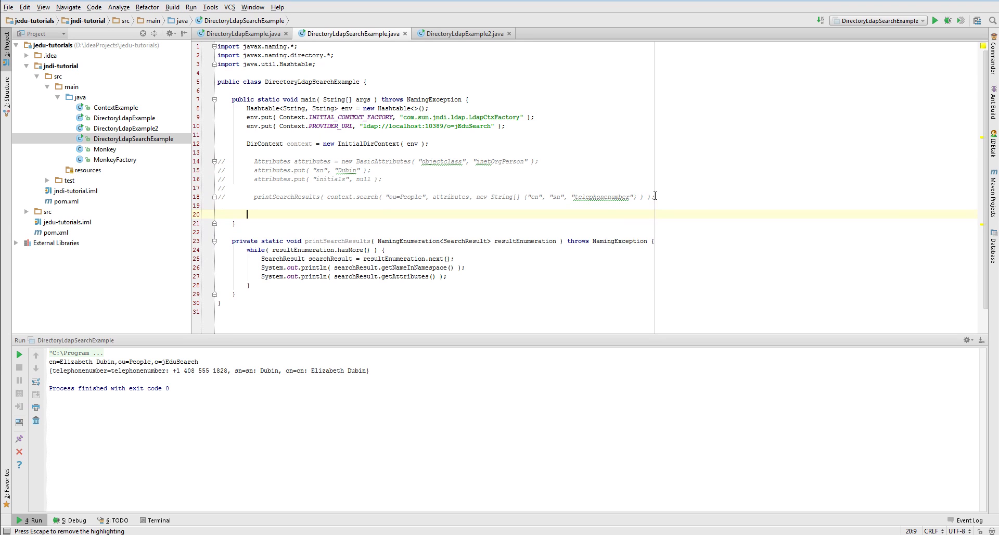
Declare String filterExpression = "(objectClass=inetOrgPerson)".
type("String")
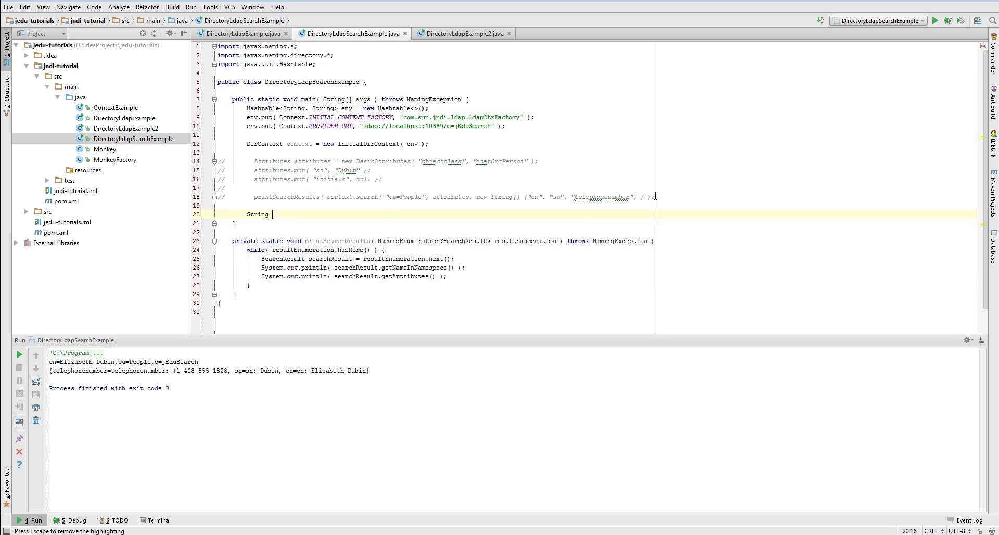
type("filterExpression =")
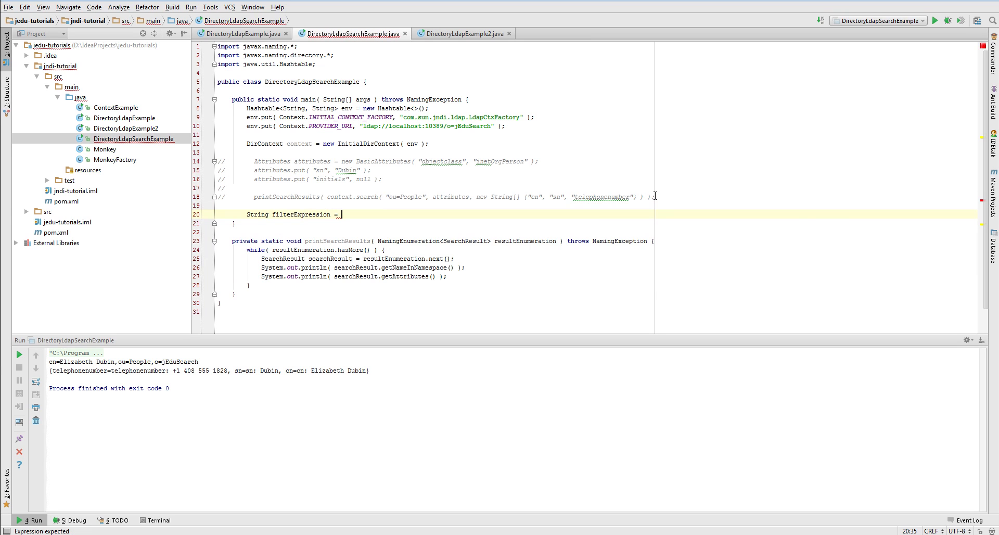
type("\"(objectC")
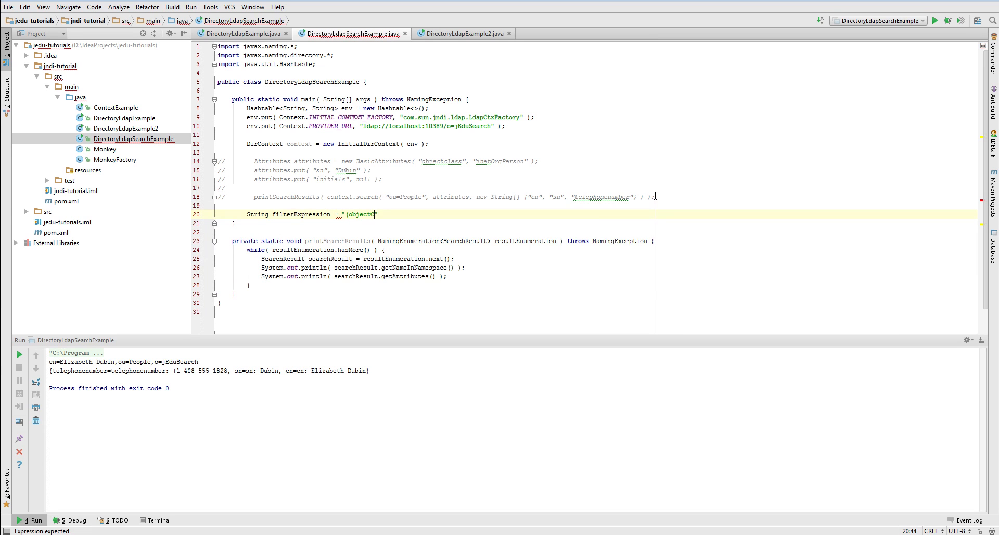
type("lass=in")
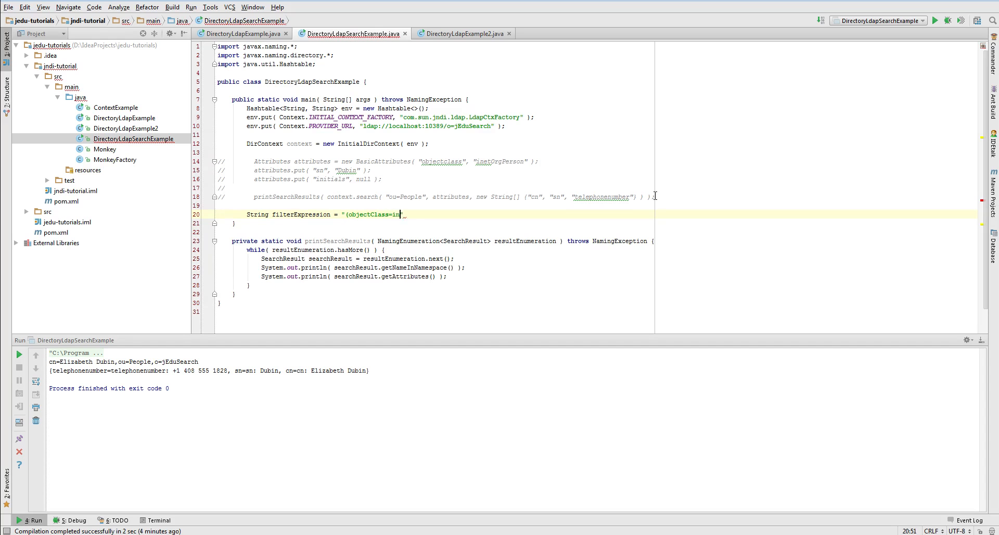
type("etOrgPerson)")
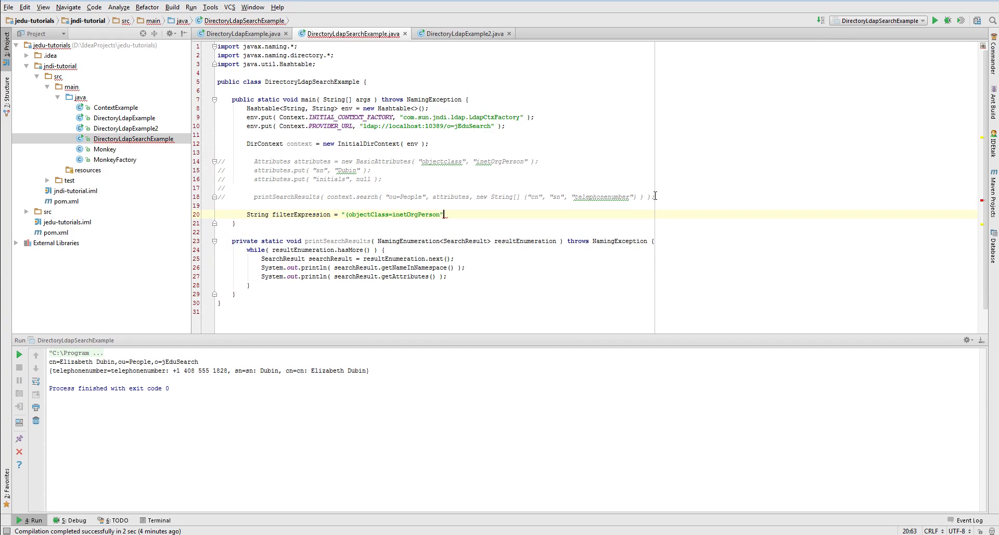
type(");")
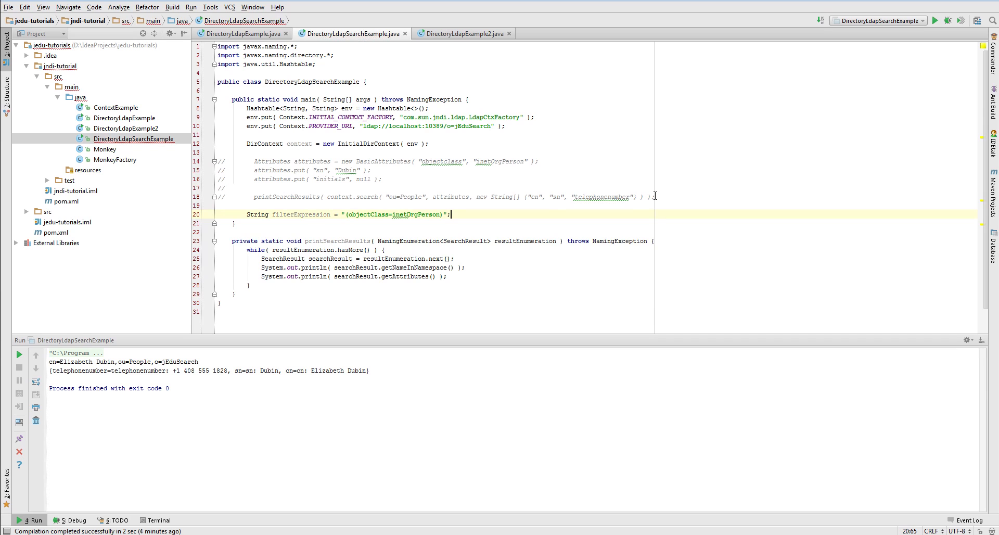
key("enter")
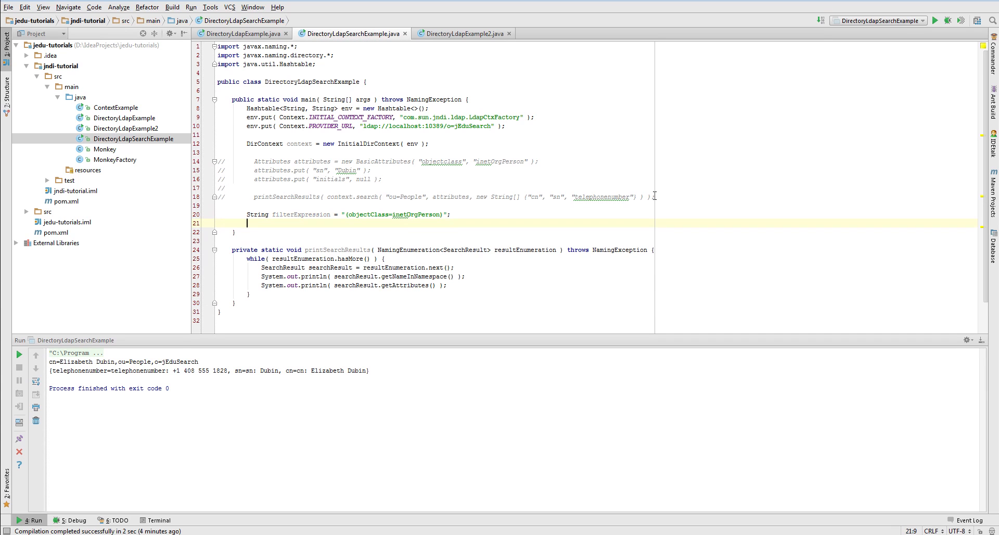
Pass context.search("ou=People", filterExpression, null) to printSearchResults.
double_click(367, 215)
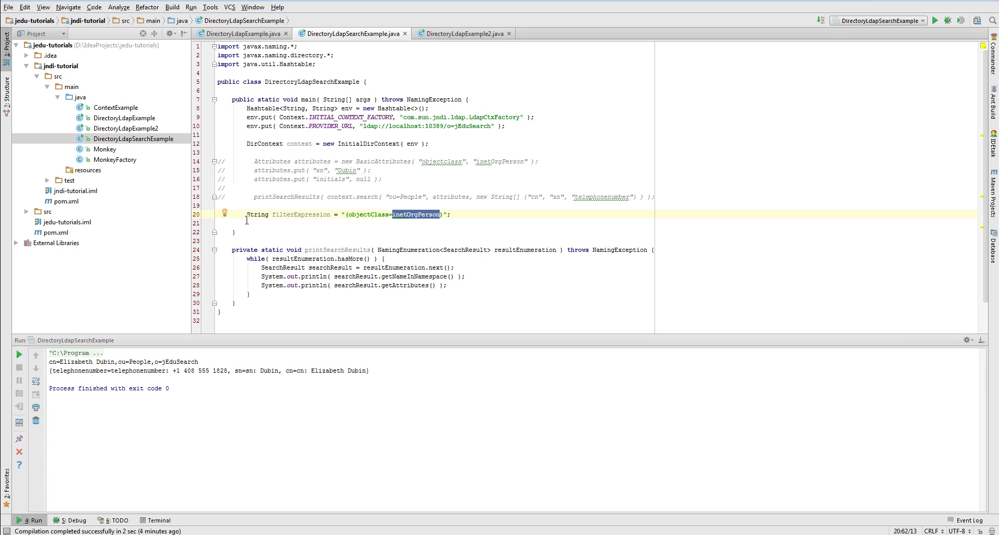
type("con")
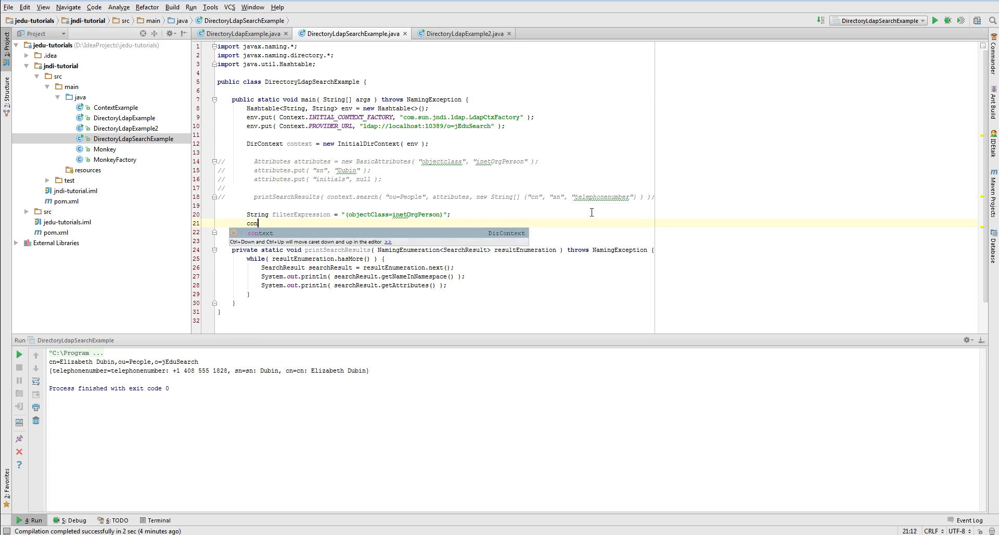
type("ntext.search( \"ou=People\", f")
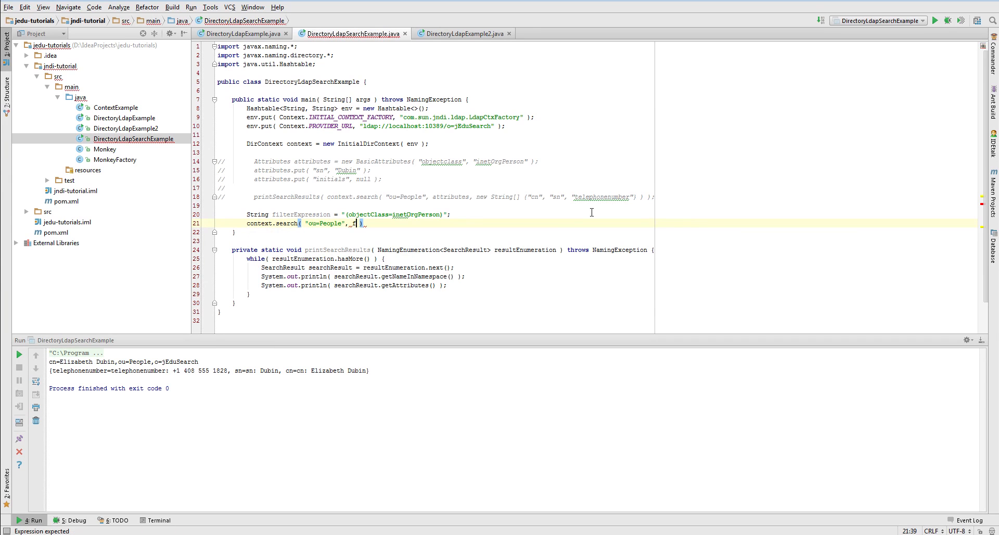
type("filterExpression, null")
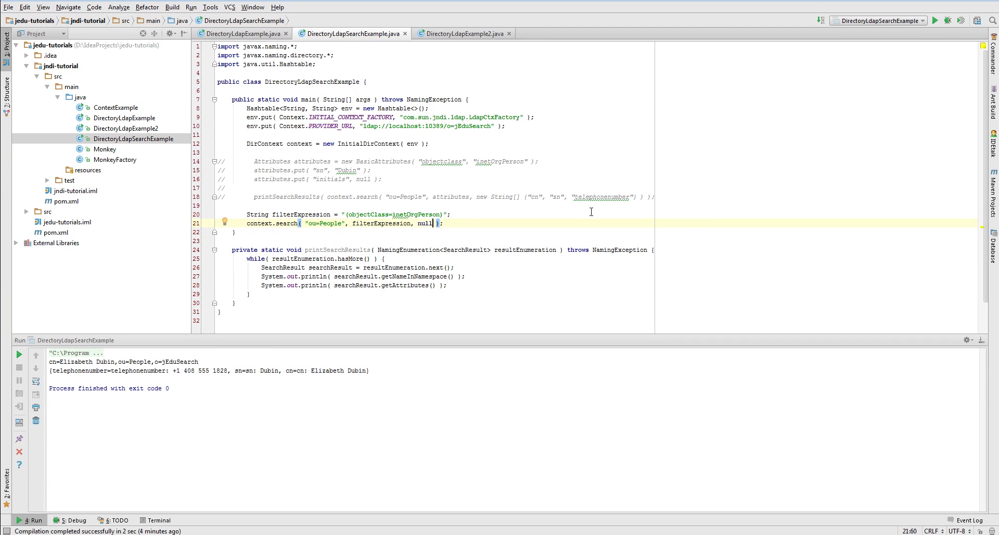
left_click(6, 28)
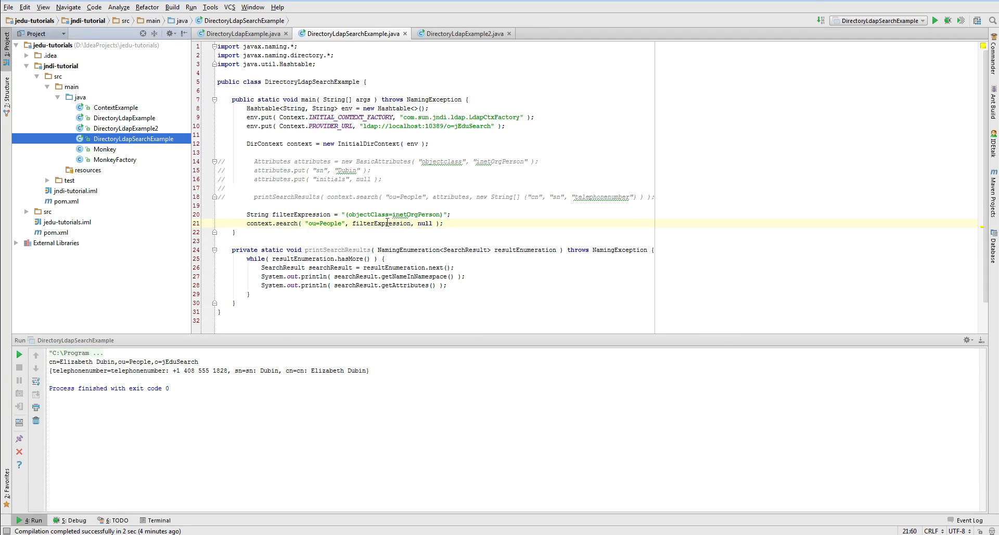
mouse_move(287, 223)
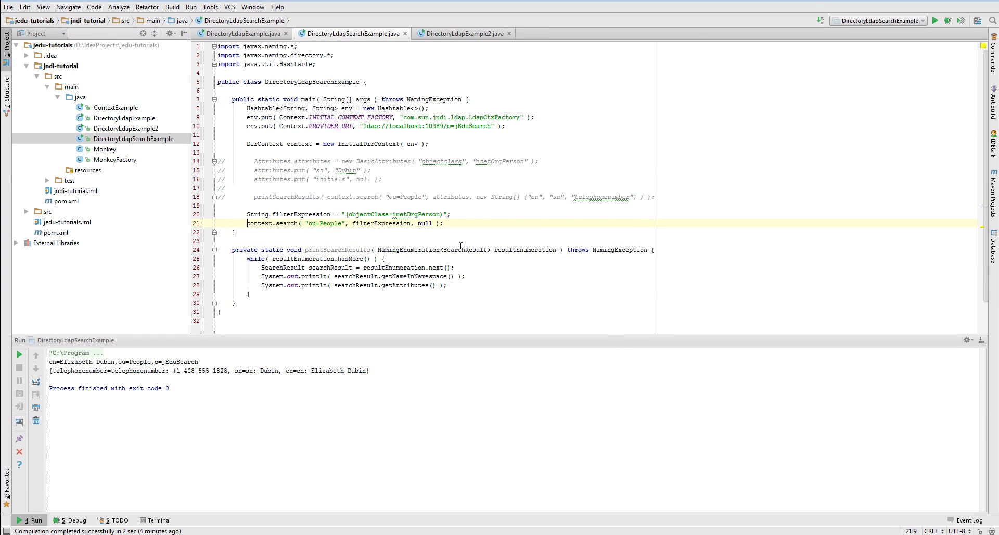
type("printSearchResults(")
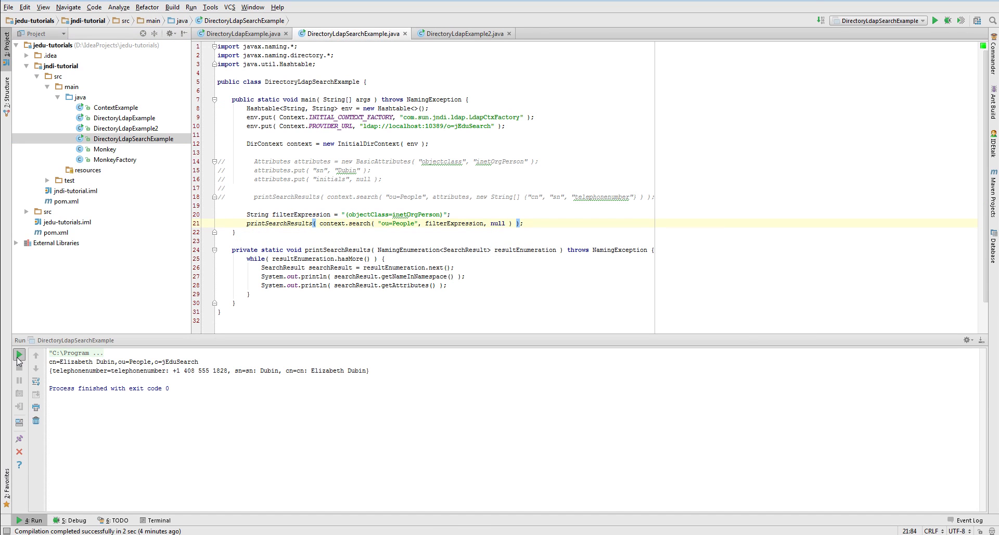
Run the inetOrgPerson search, then narrow the filter with (sn=Dubin) and (initials=*).
left_click(18, 355)
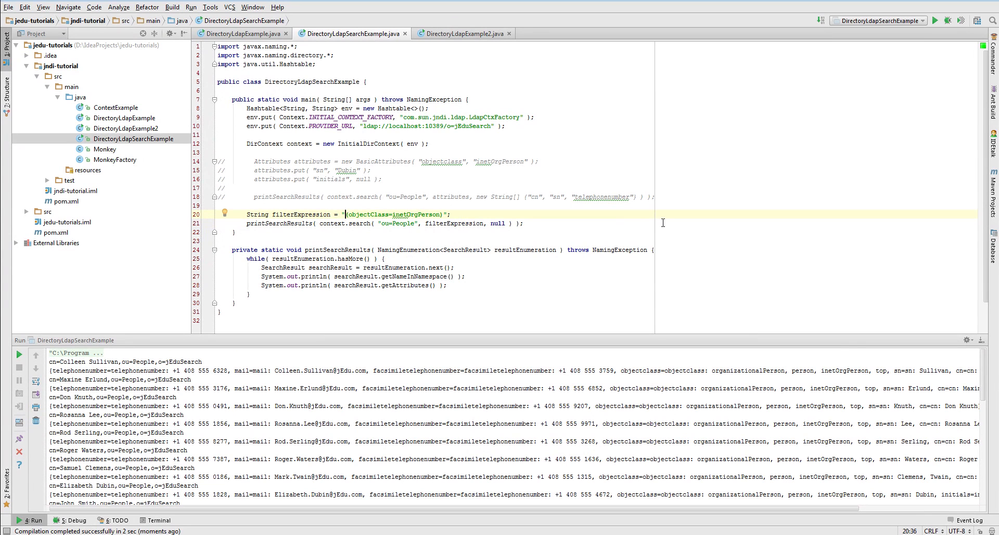
type("(")
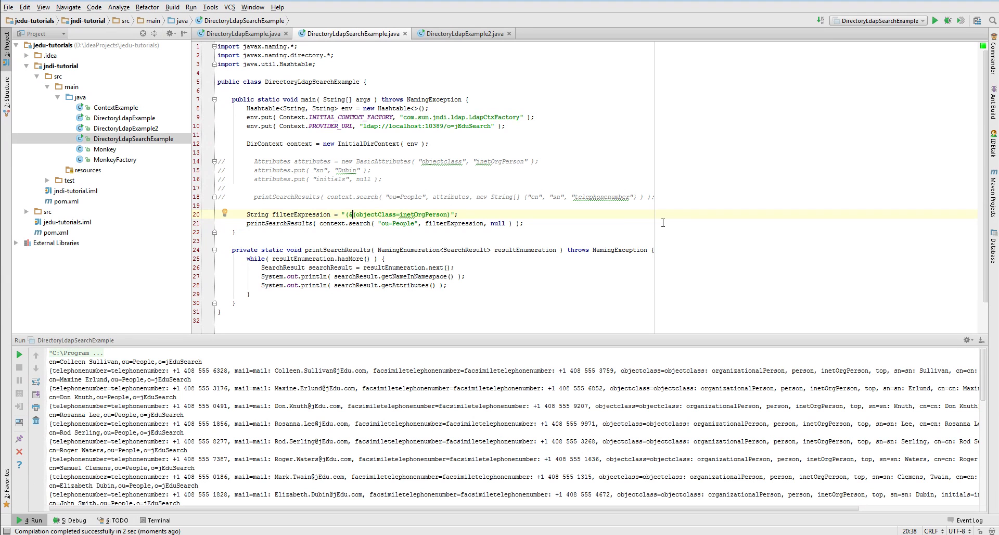
type("&() (")
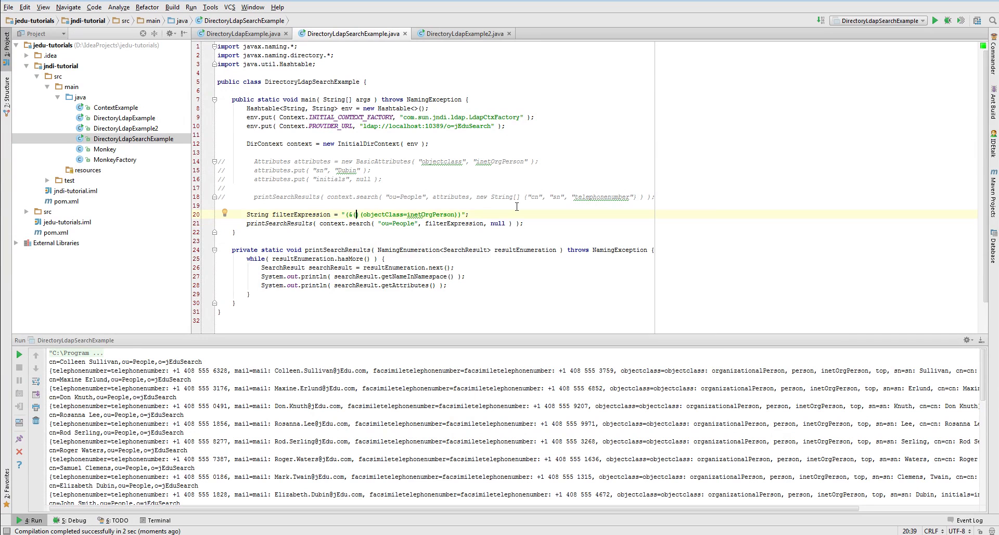
type("sn=")
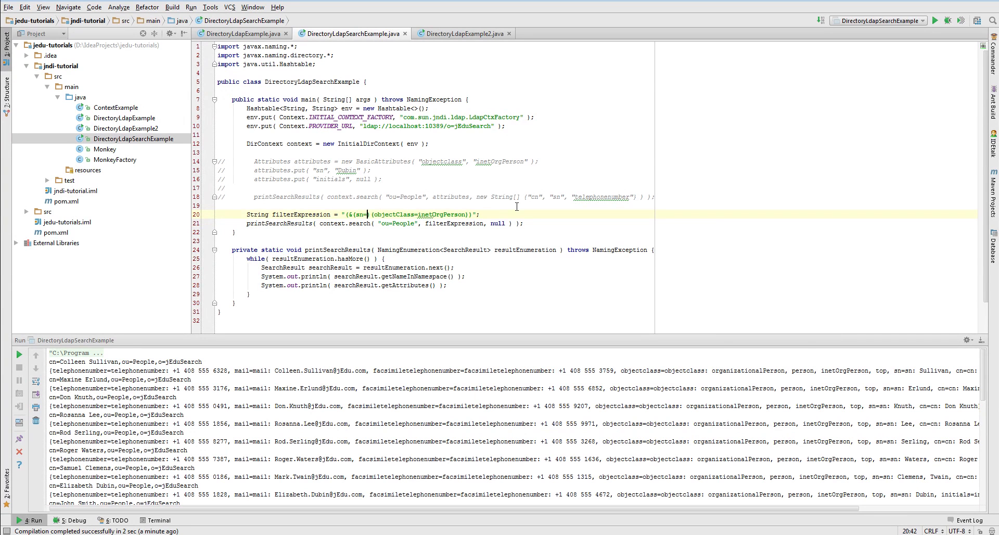
type("Dubin")
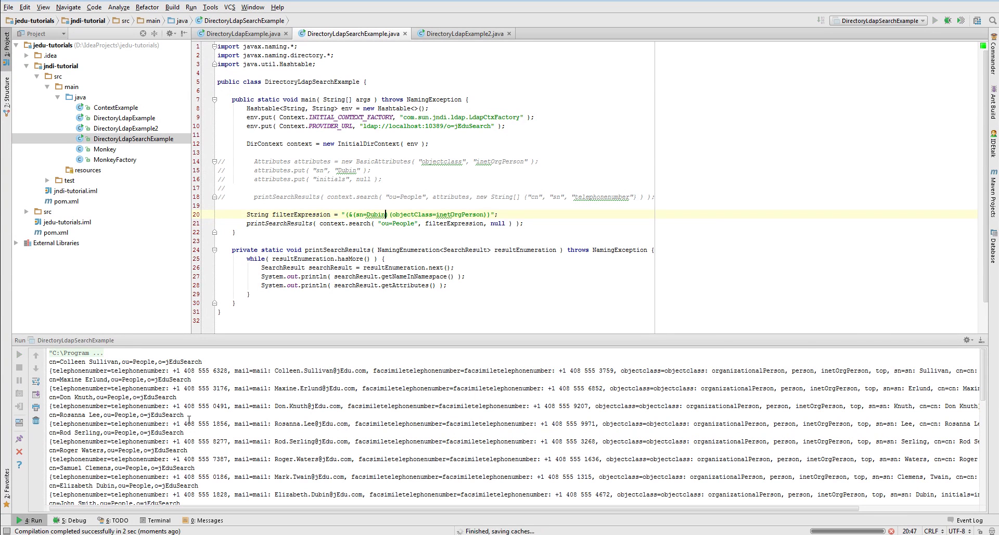
left_click(934, 20)
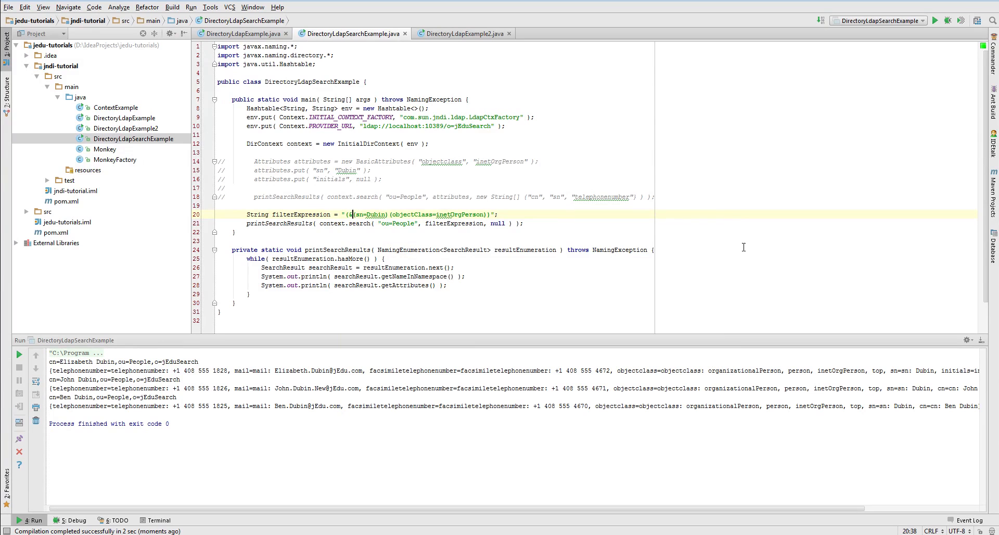
type("initi")
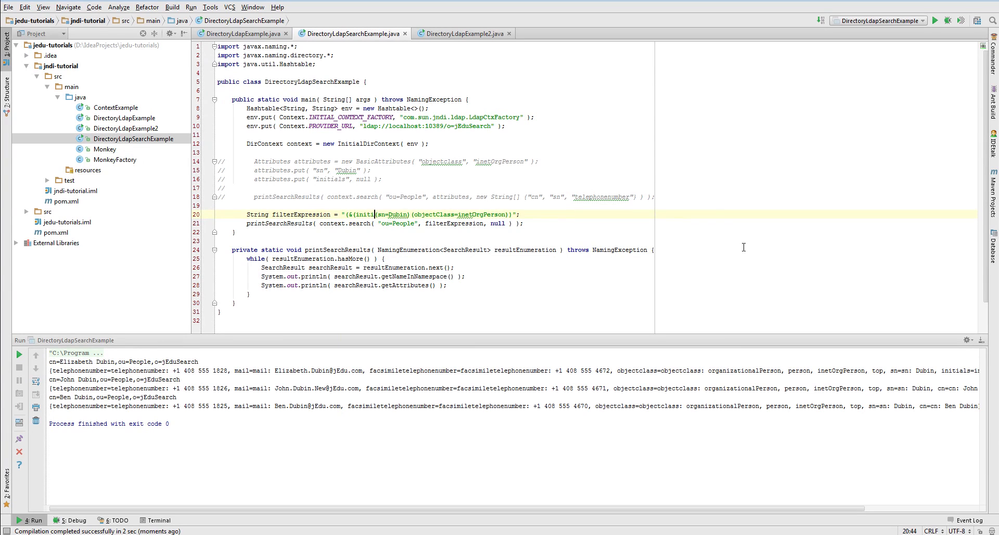
type("initials=*)")
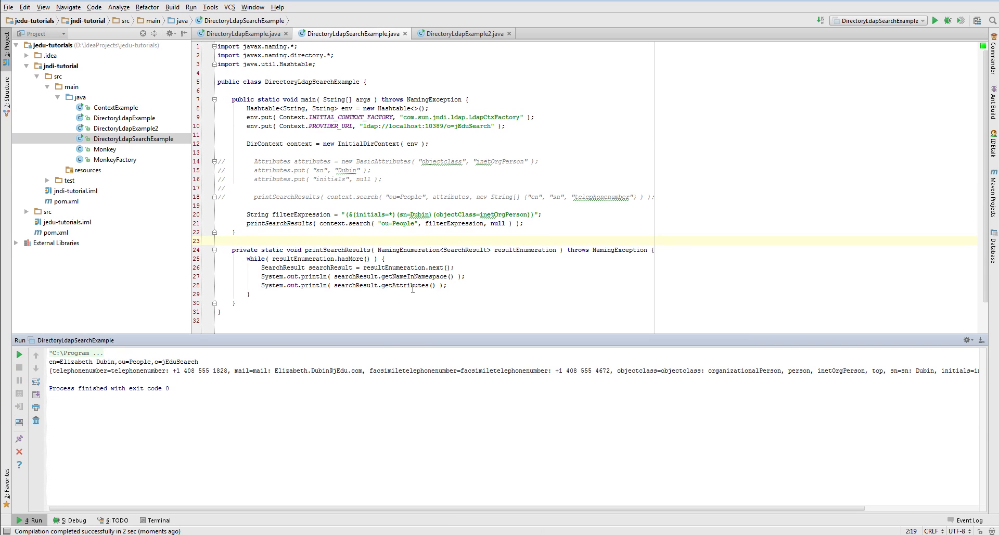
mouse_move(536, 231)
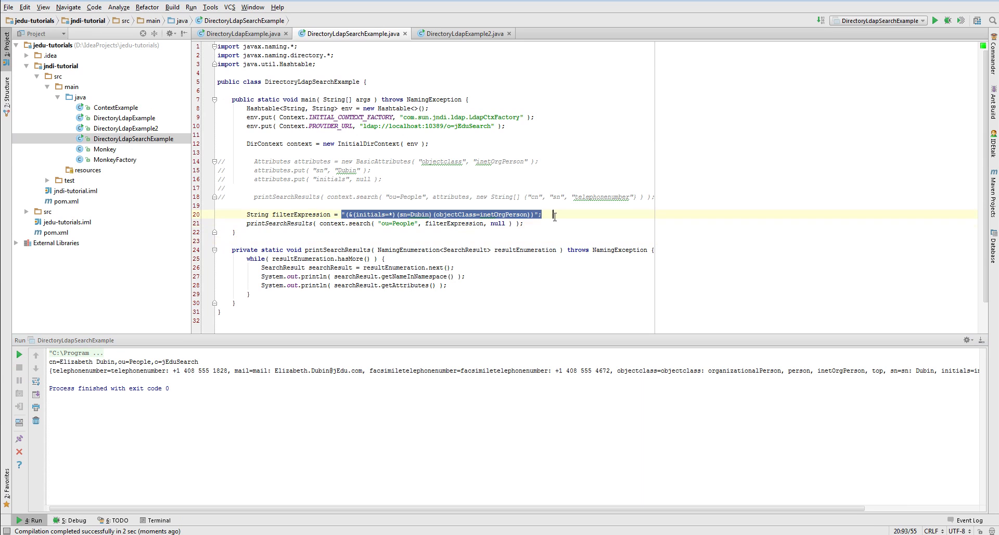
left_click(349, 214)
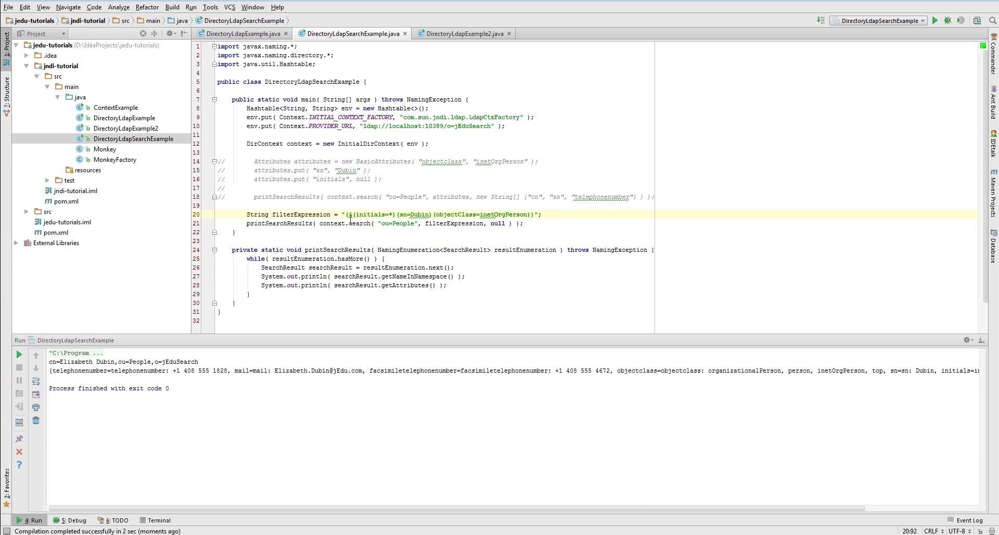
left_click(513, 224)
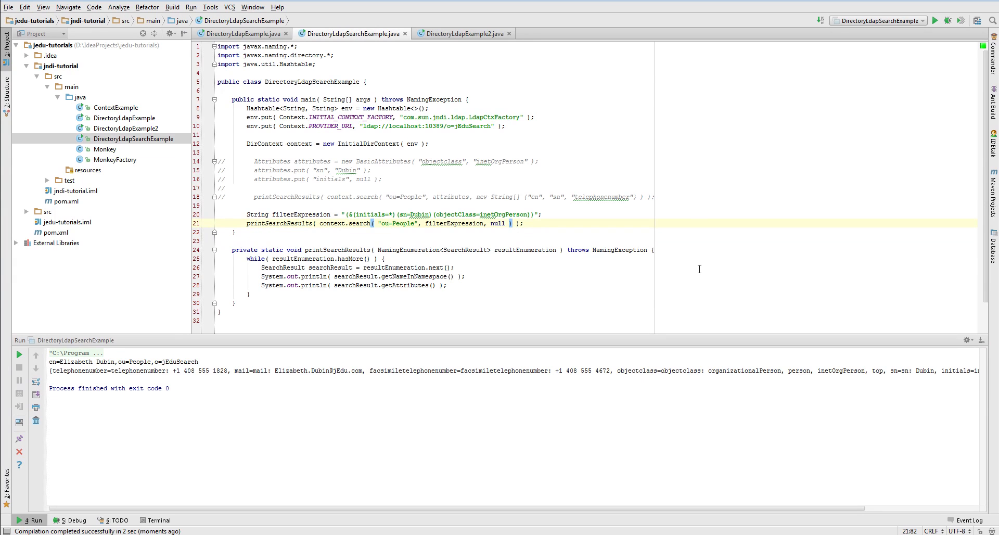
mouse_move(590, 262)
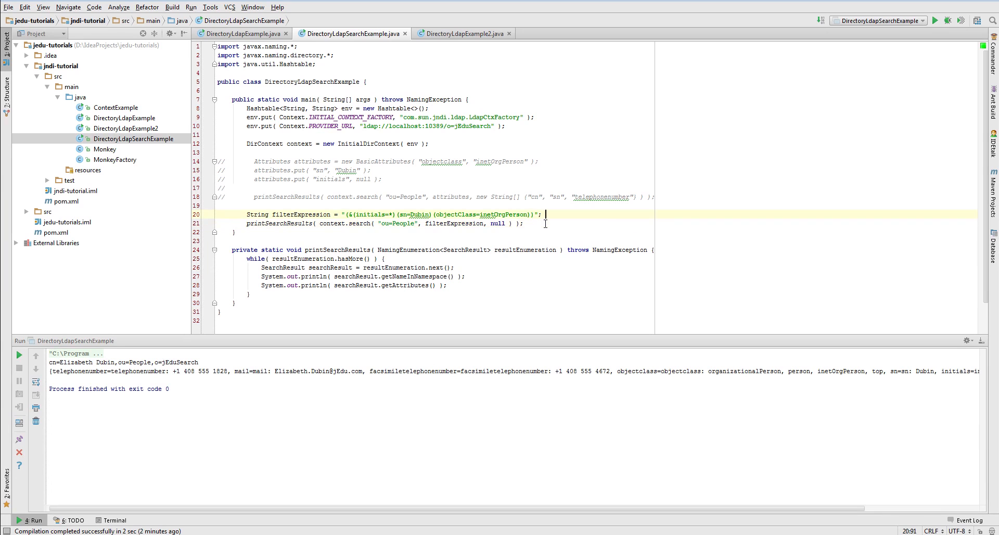
Comment out the filter search and search "" with (objectClass=*) using a new searchControls object.
key("ctrl+slash")
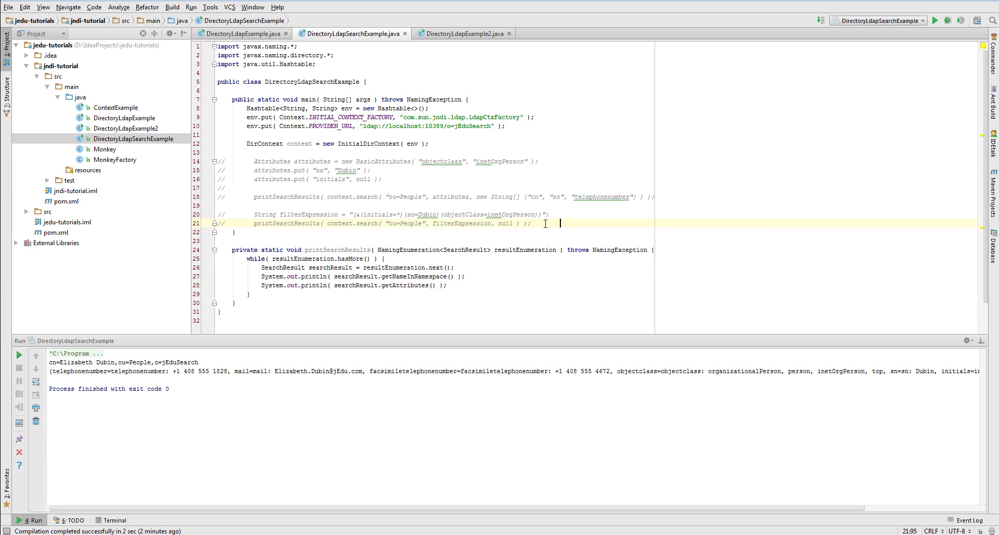
type("pr")
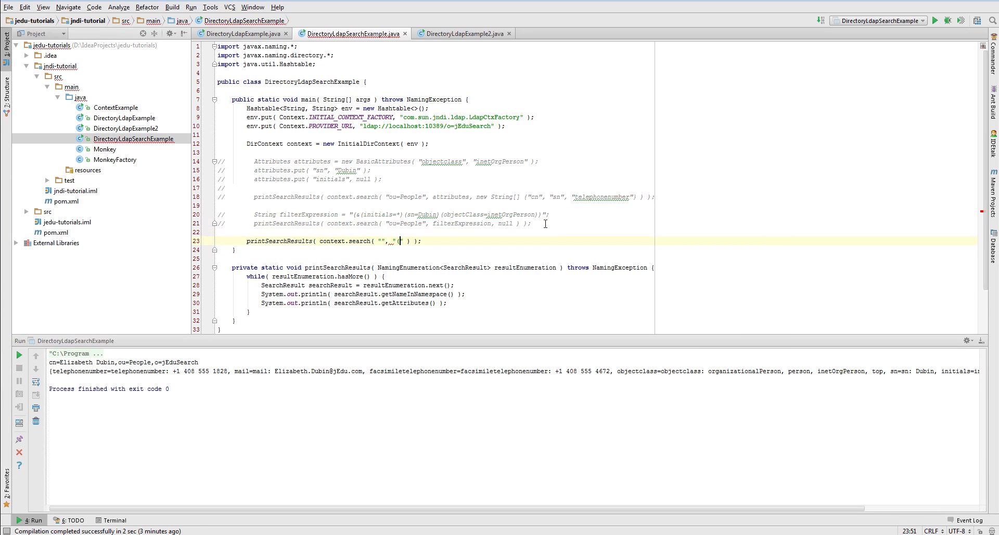
type("(objectClass=*")
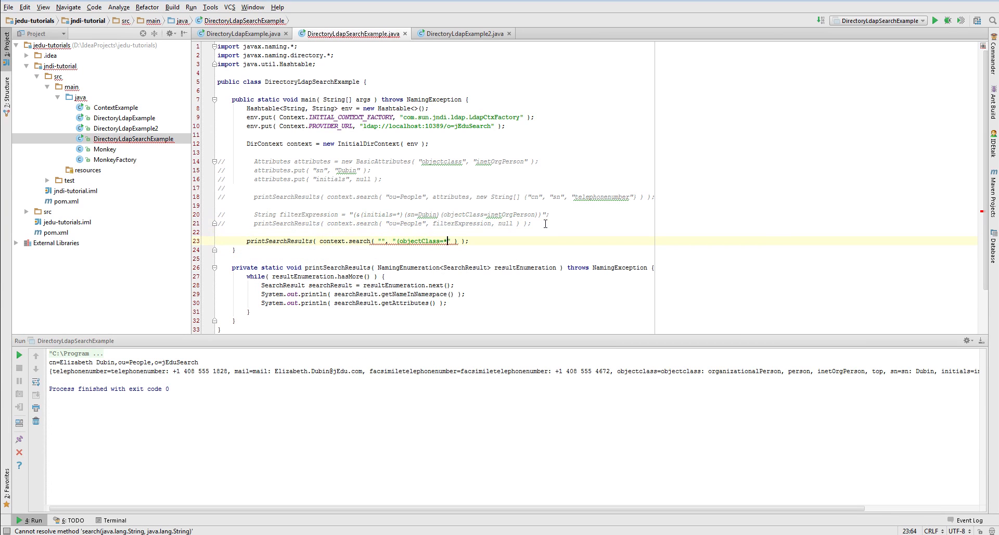
type(", nu")
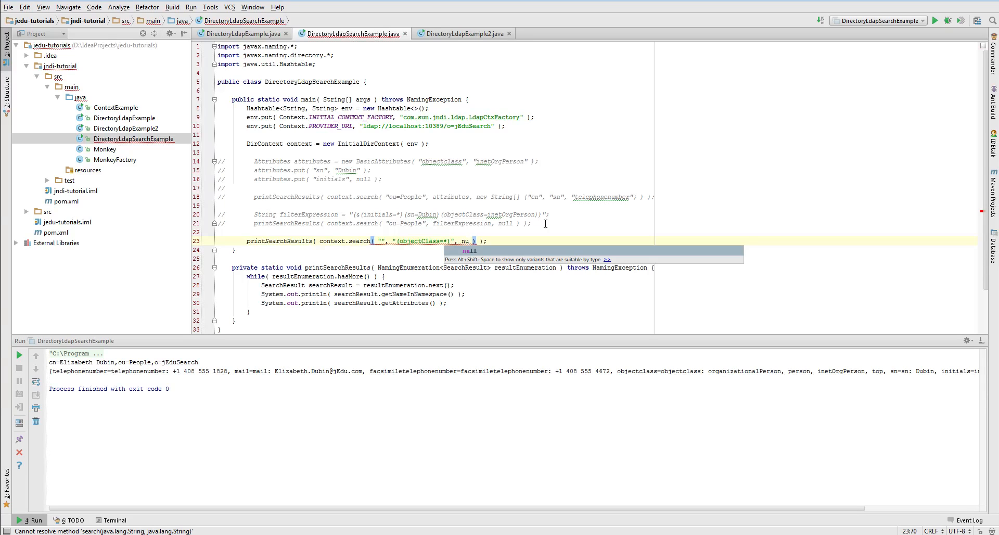
type("new Sea")
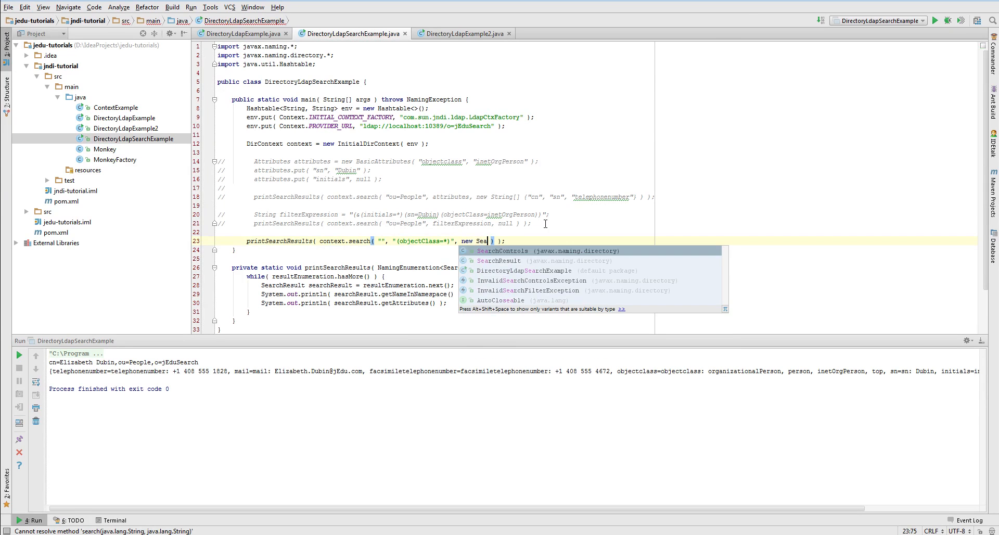
key("Enter")
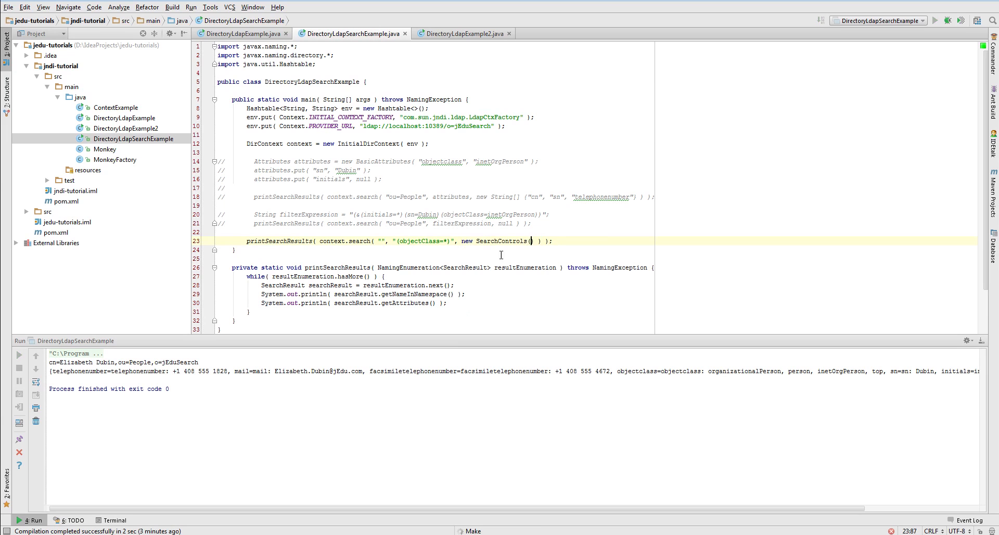
left_click(934, 21)
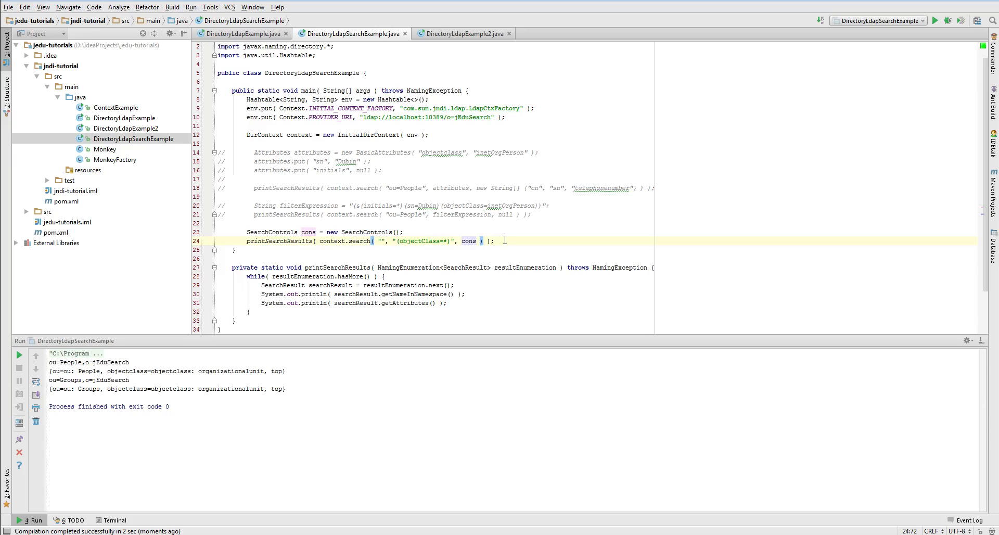
type("searchControls")
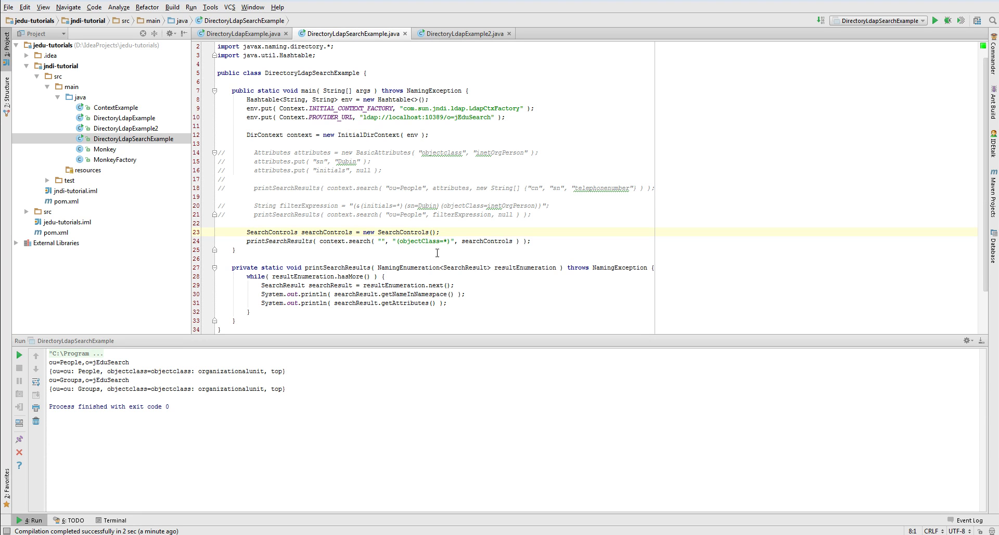
Set searchControls to SUBTREE_SCOPE with count limit 5 and run, hitting SizeLimitExceededException.
type("searchControls.")
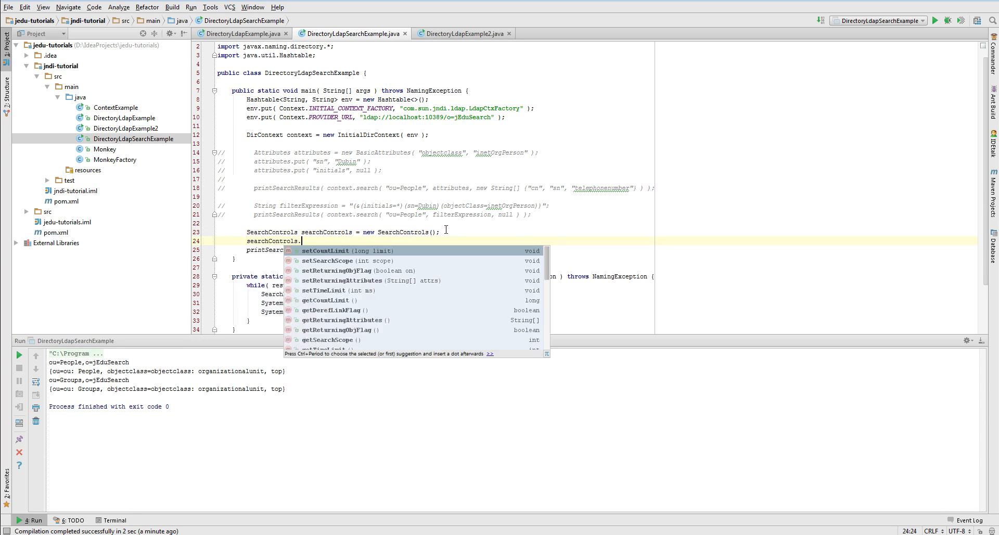
type("seS")
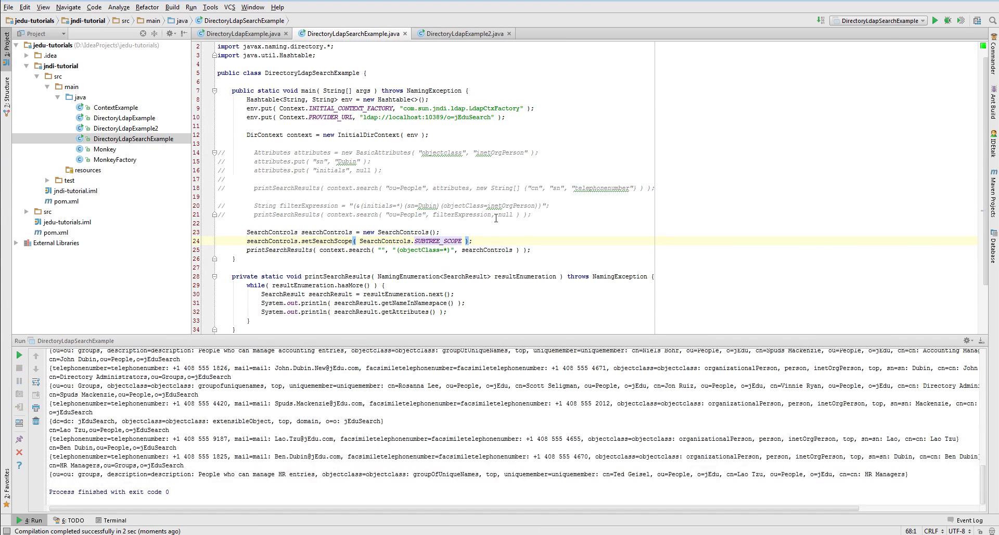
mouse_move(258, 426)
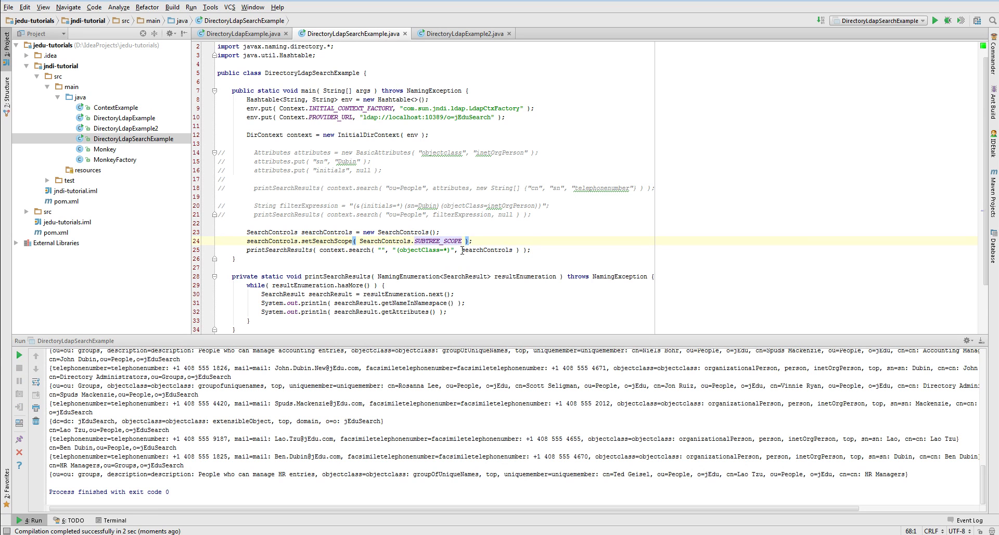
type("se")
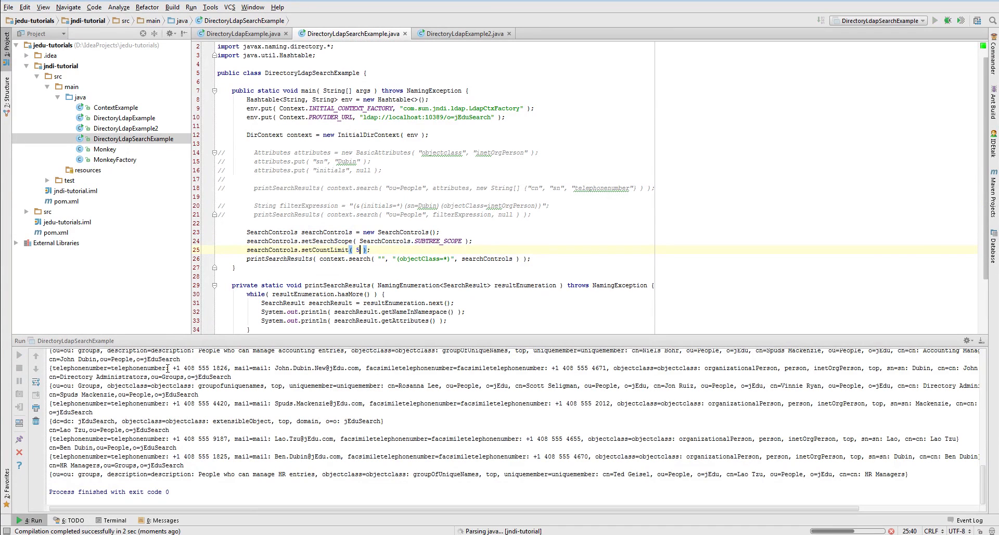
left_click(936, 20)
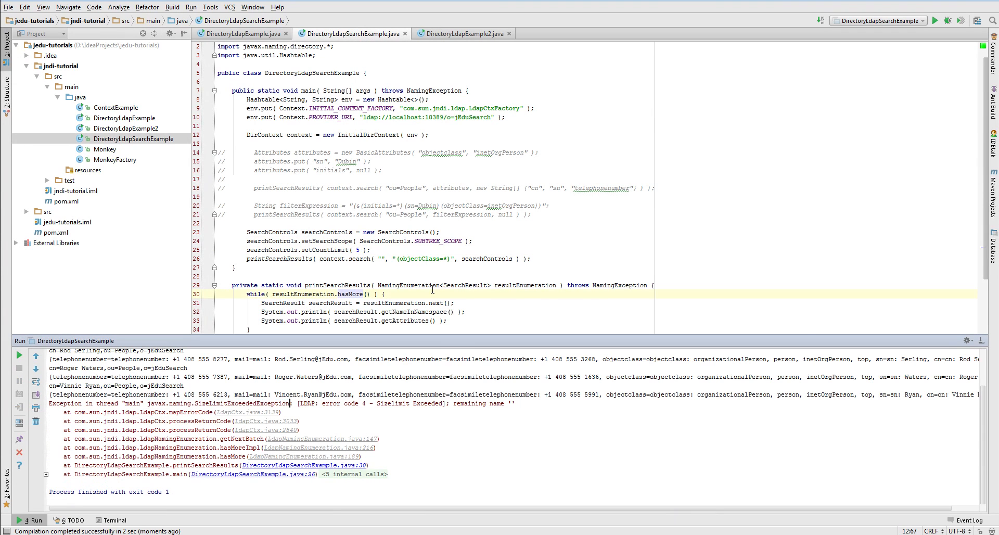
scroll("down", 3)
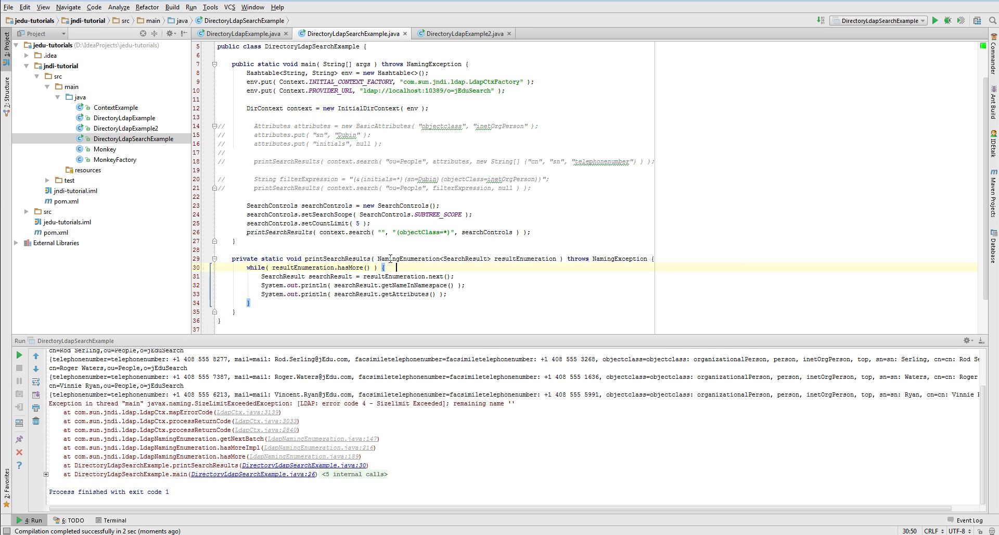
Select the hasMore call in the while condition to replace it with hasMoreElements().
double_click(348, 267)
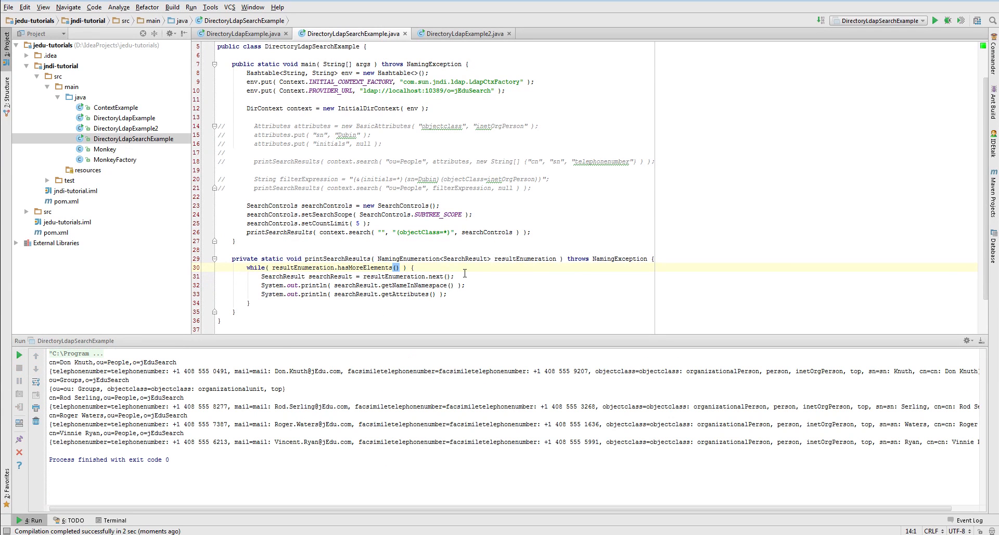
mouse_move(481, 267)
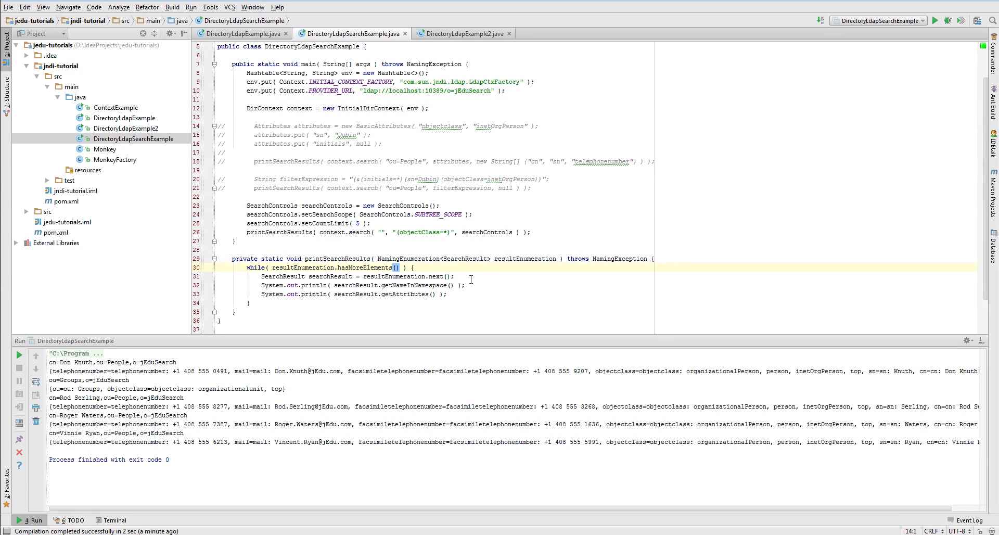
Print searchResult.getObject() and add setReturningObjFlag(true) so LdapCtx objects print.
left_click(470, 284)
type("System.out.println(searchResult);")
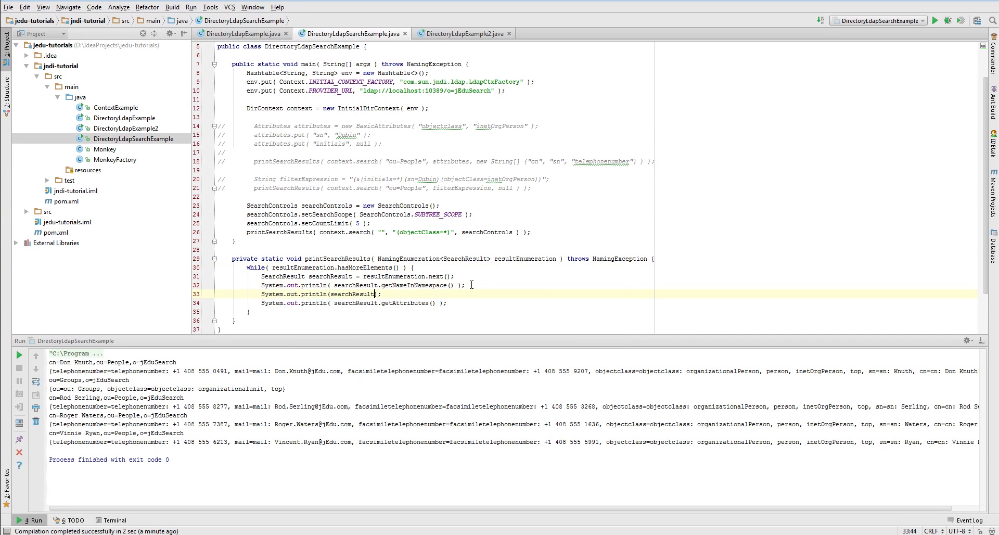
type(".getObject()")
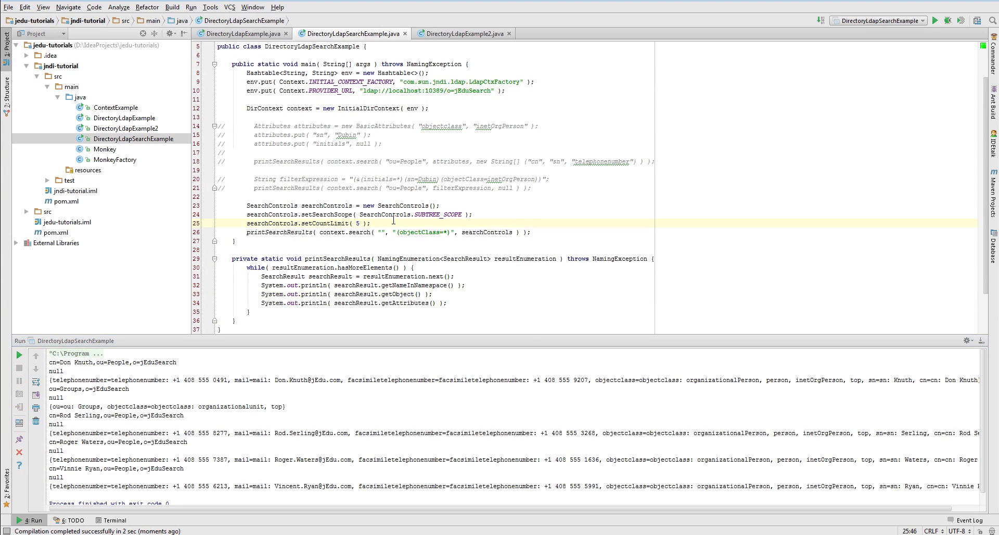
type("searchControls")
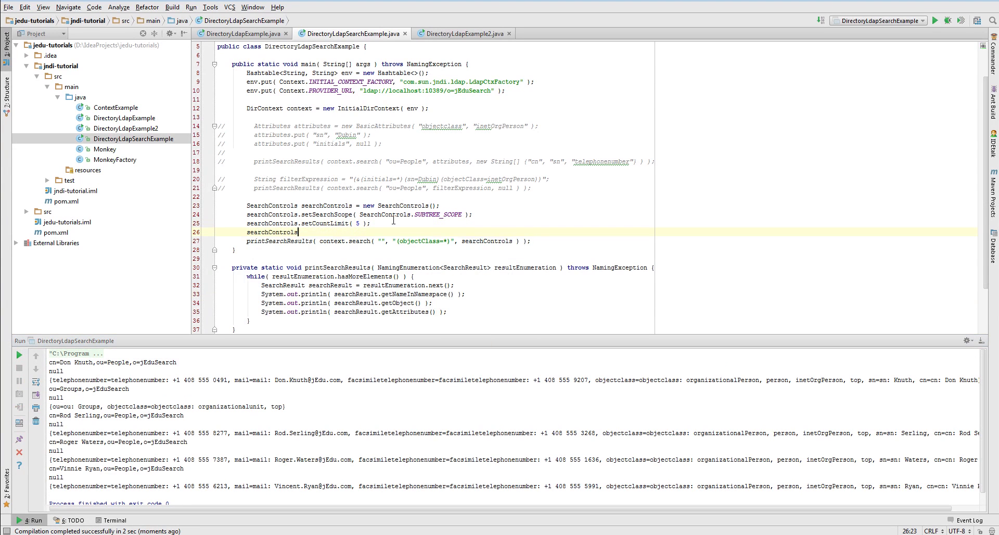
type("setReturningObjFlag( );")
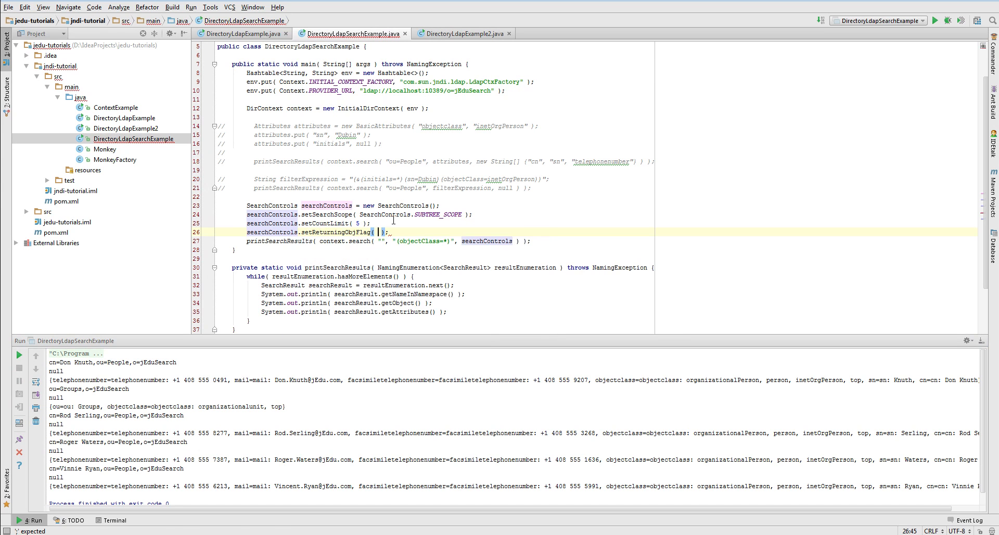
type("true")
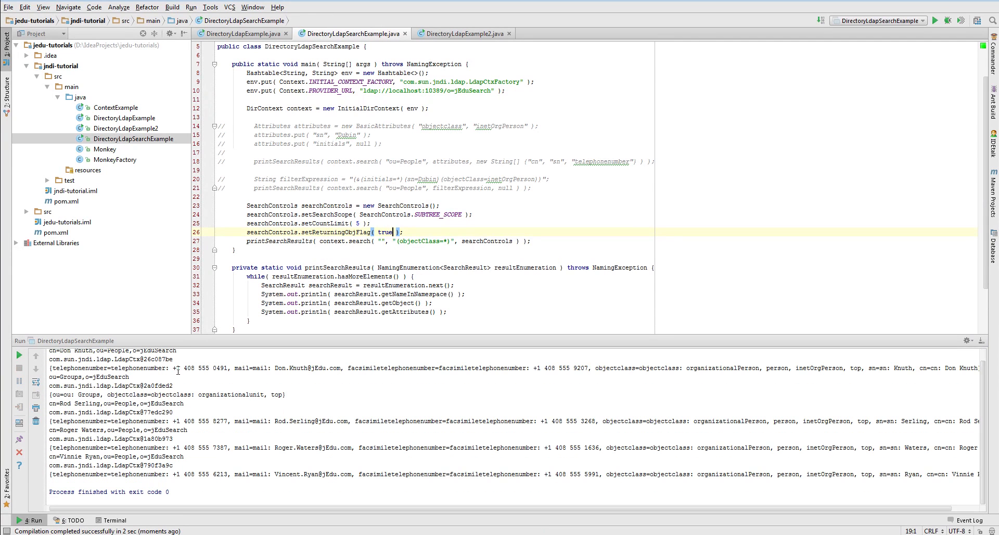
double_click(109, 361)
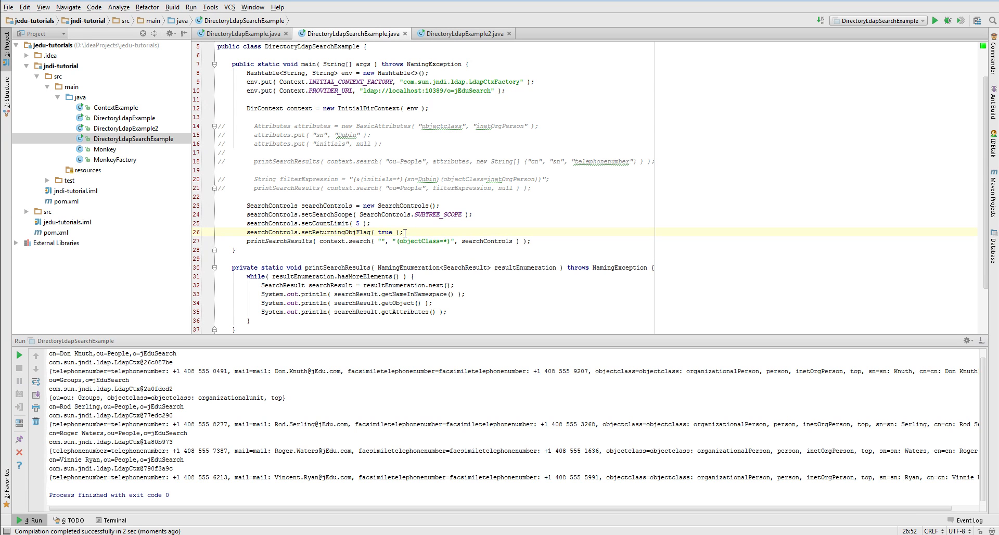
Add setReturningAttributes(new String[]{"objectClass"}) and run, printing only objectclass values.
type("sea")
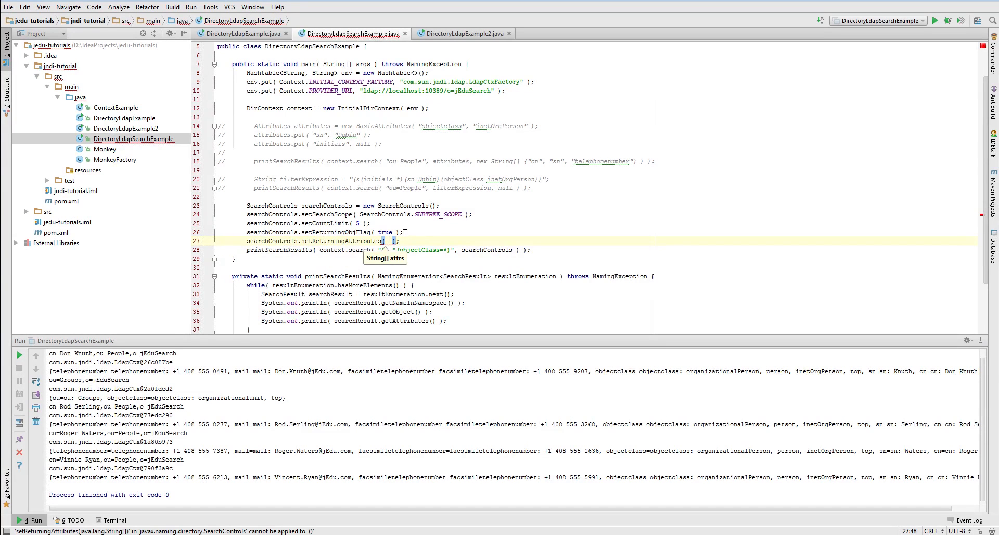
type("new String[] {")
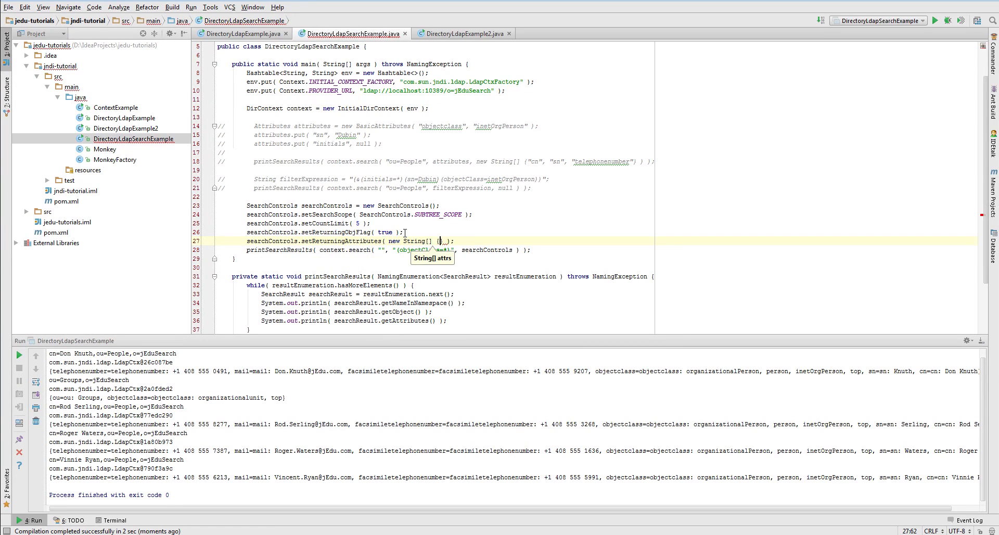
type("objectc")
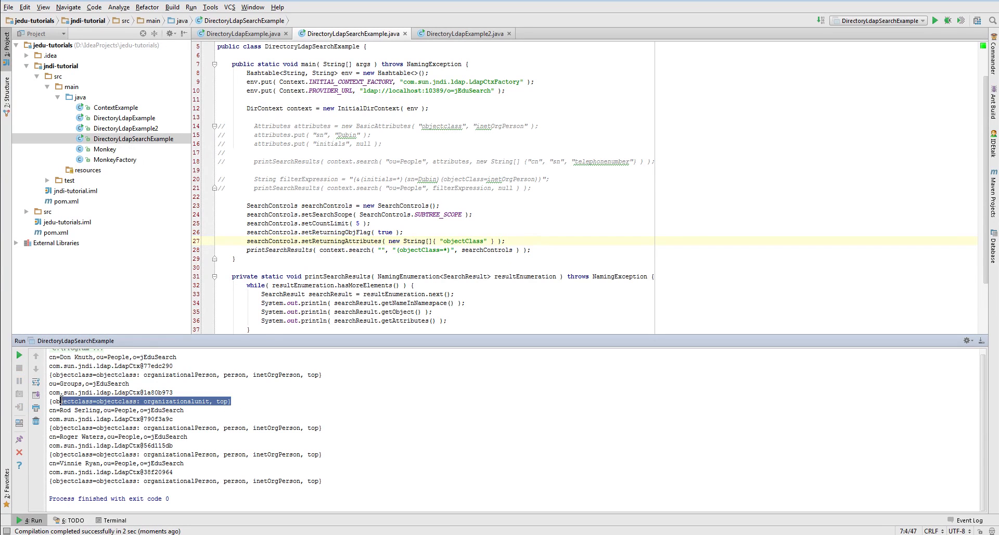
left_click(413, 224)
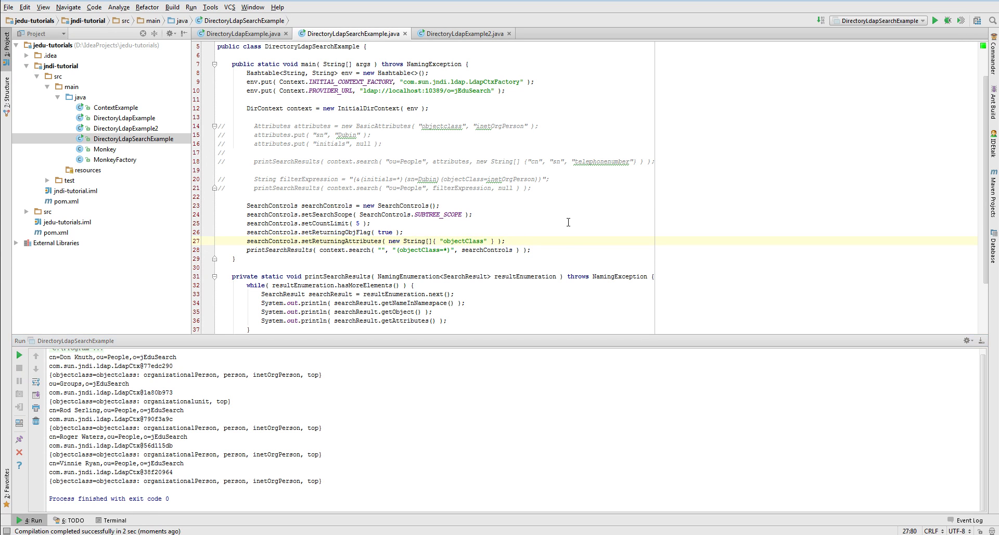
Add setTimeLimit(500), then begin a searchControls.setDerefLinkFlag() call.
type("searchControls.setTimeLimit( );")
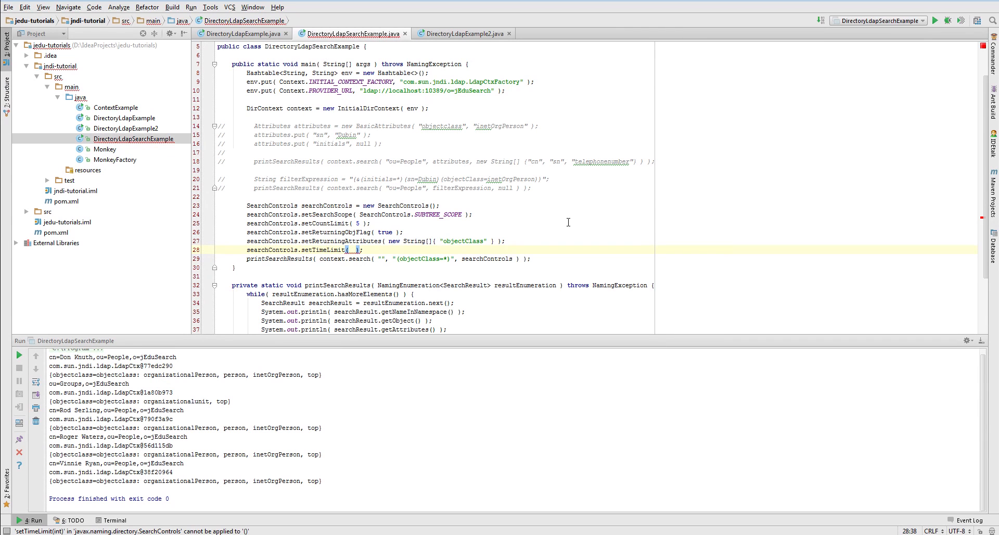
type("5")
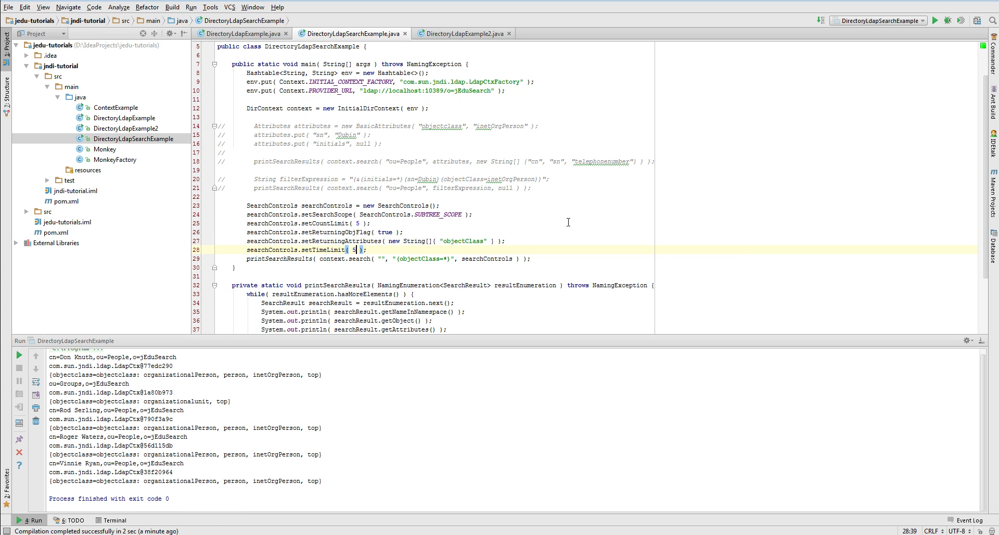
type("00")
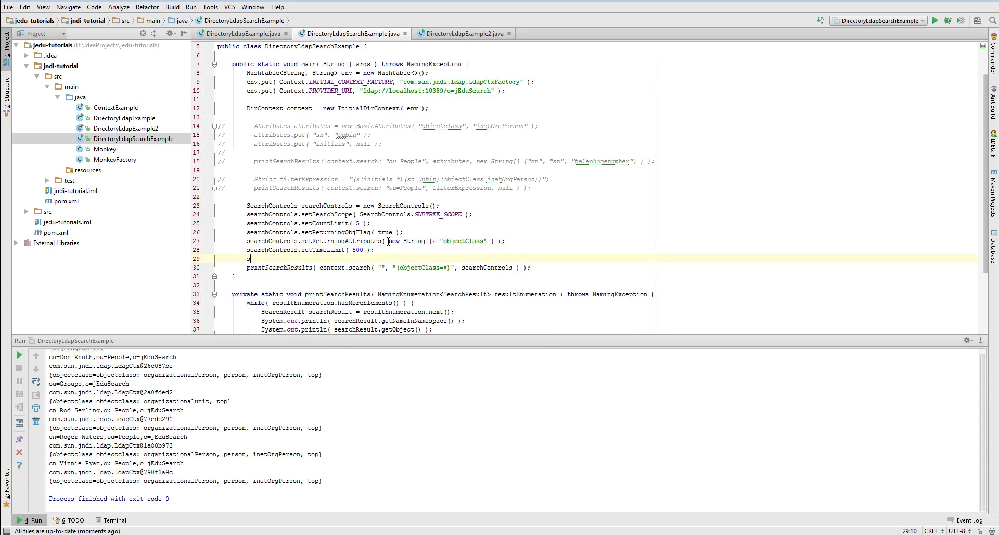
type("searchControls.")
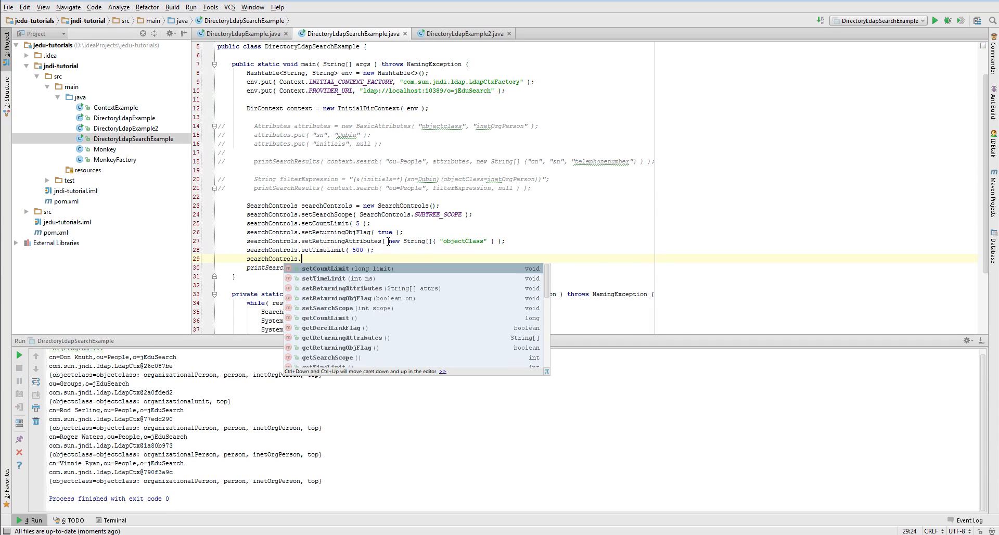
type("setDerefLinkFlag(  );")
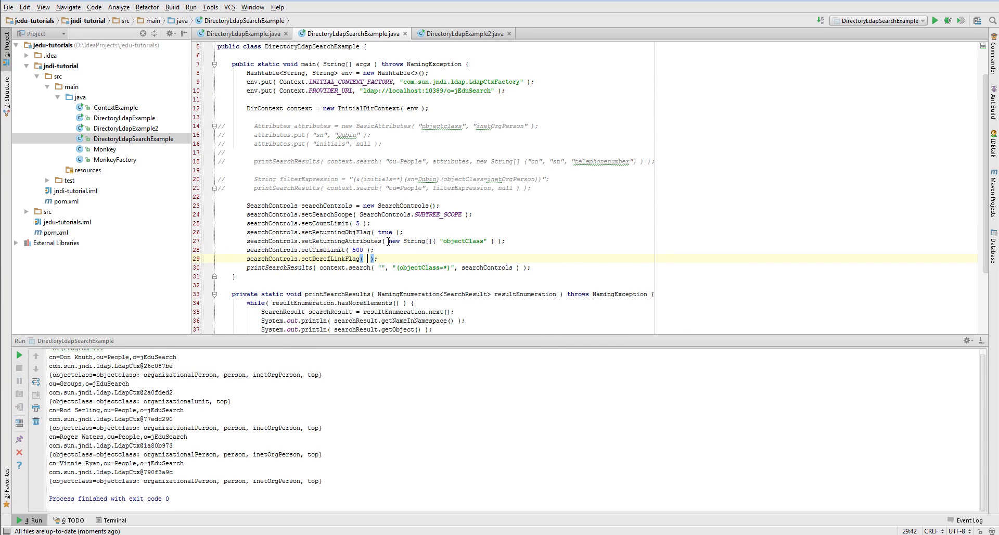